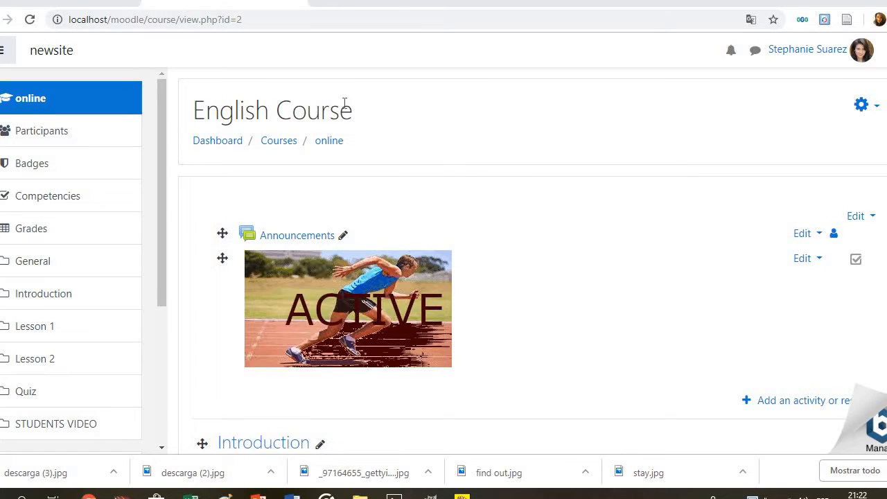
pyautogui.moveTo(543, 116)
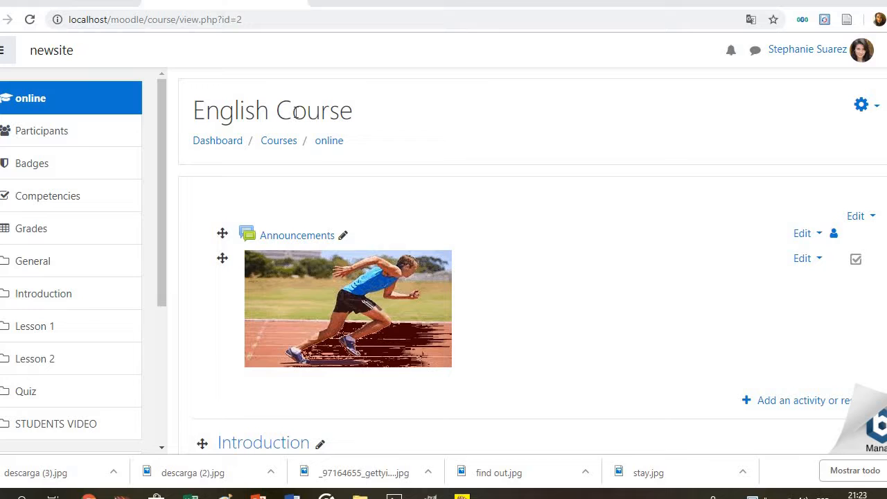
pyautogui.moveTo(265, 261)
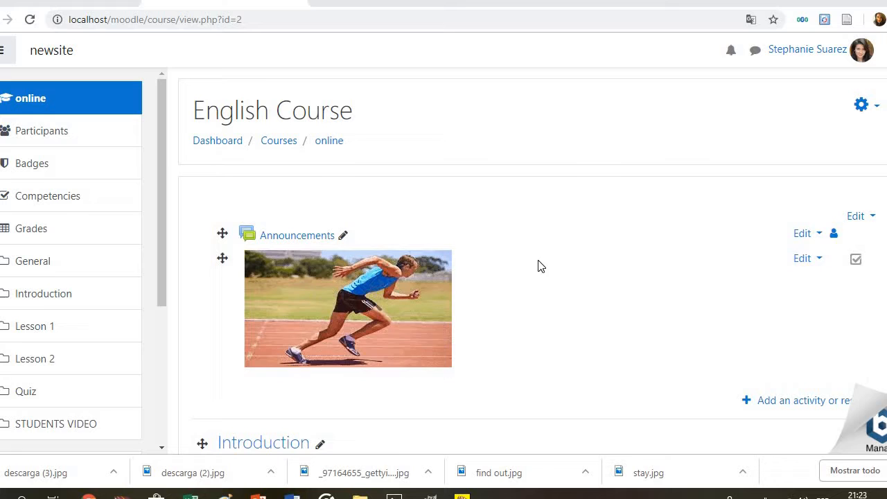
pyautogui.moveTo(574, 218)
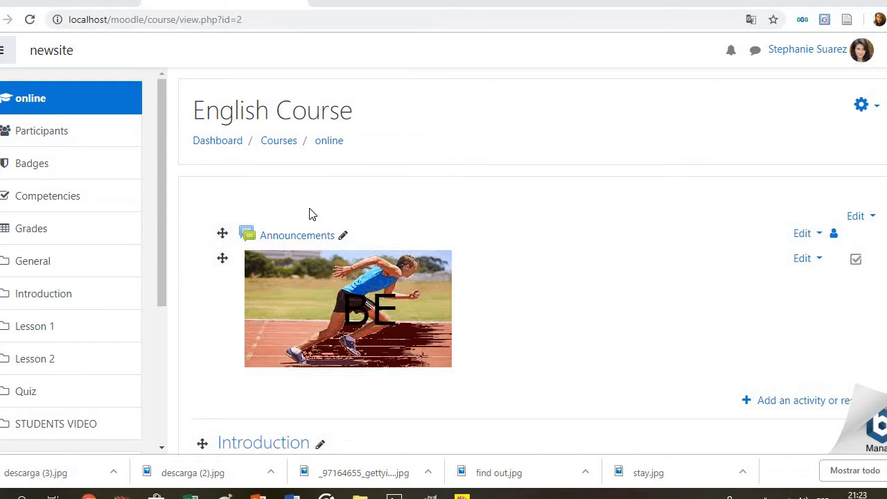
# Show the Announcements forum's welcome message, then return to the course page
pyautogui.click(297, 235)
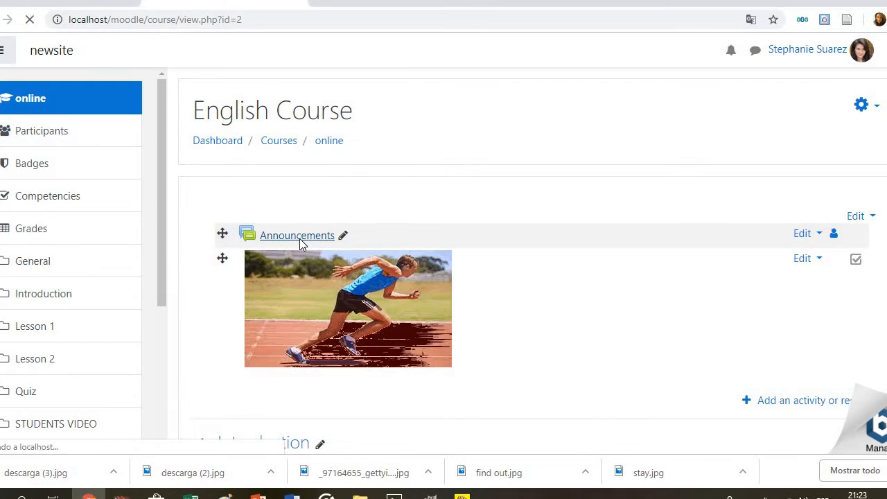
pyautogui.click(297, 235)
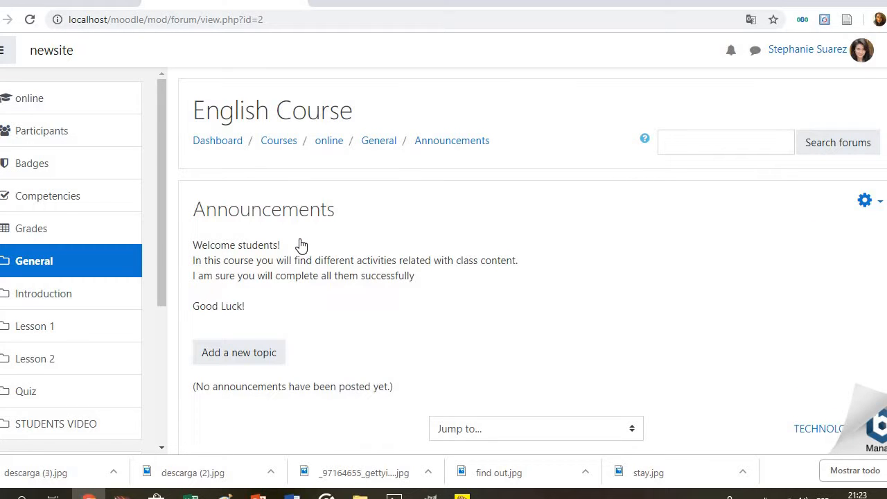
pyautogui.moveTo(435, 277)
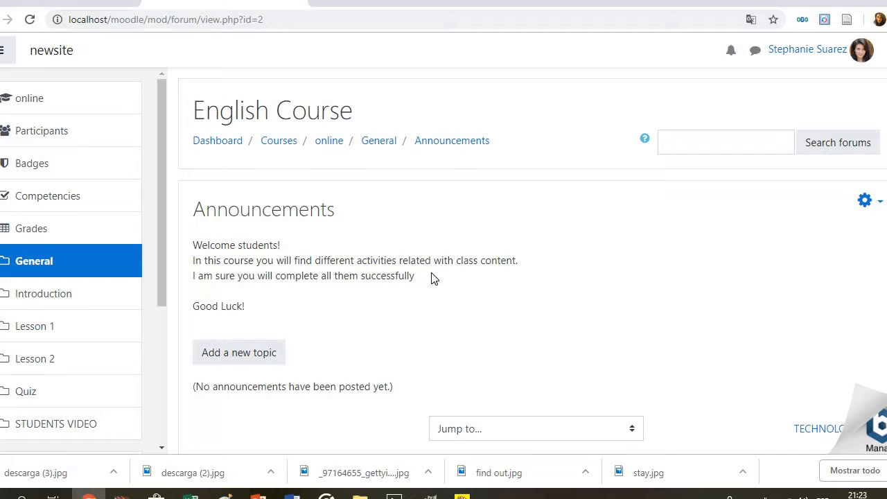
pyautogui.moveTo(320, 297)
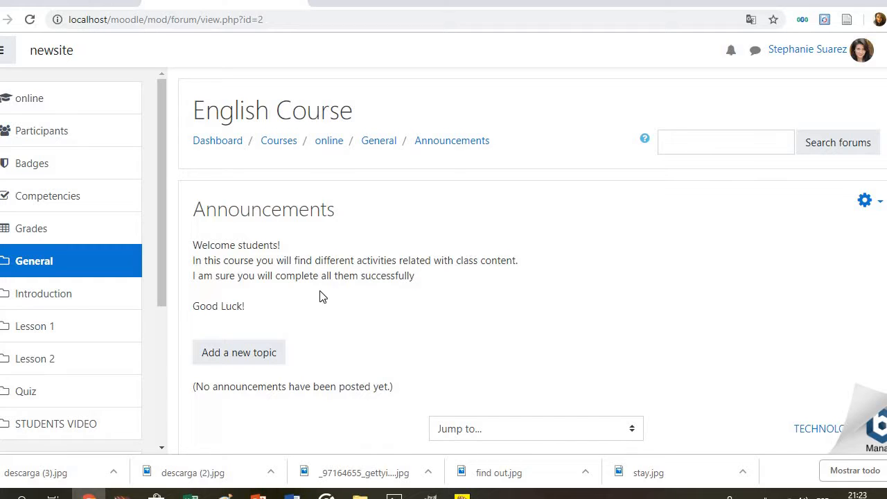
pyautogui.click(33, 260)
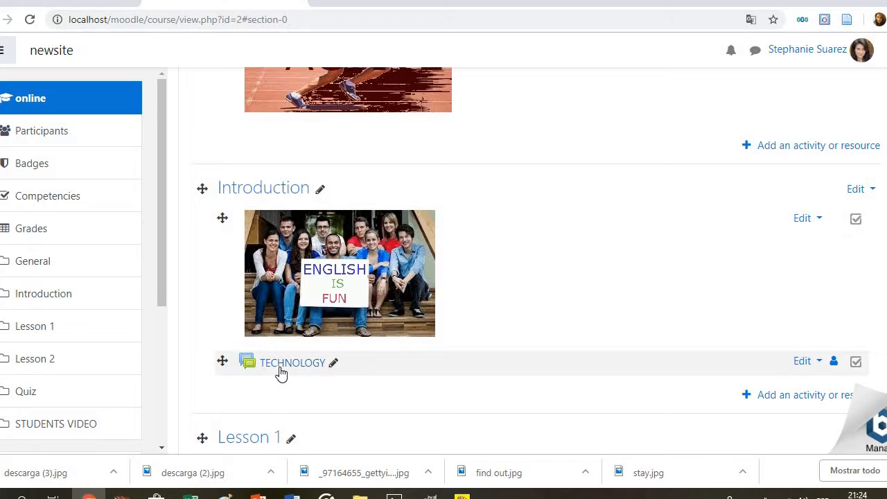
# Open the TECHNOLOGY forum about technology's advantages and disadvantages in class
pyautogui.click(291, 363)
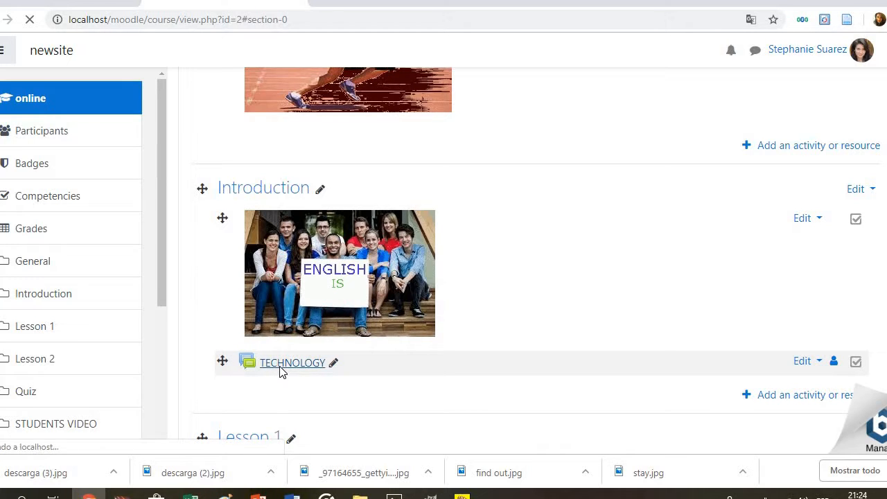
pyautogui.click(291, 363)
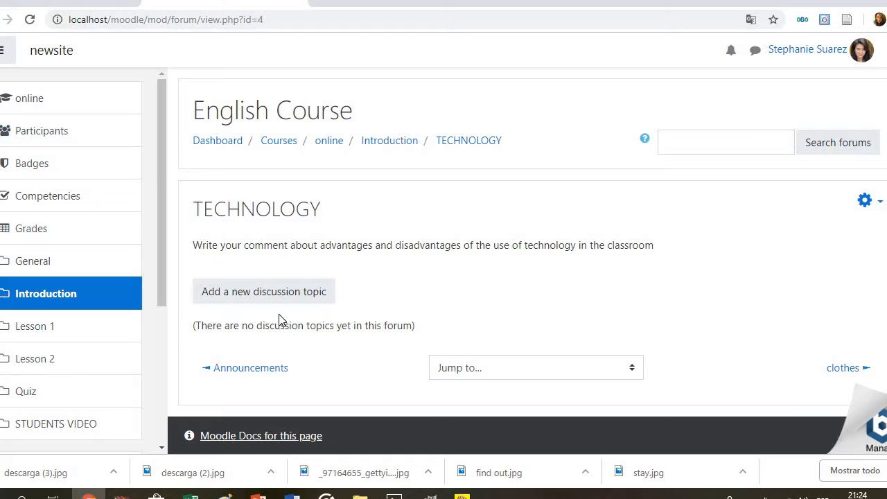
pyautogui.moveTo(294, 322)
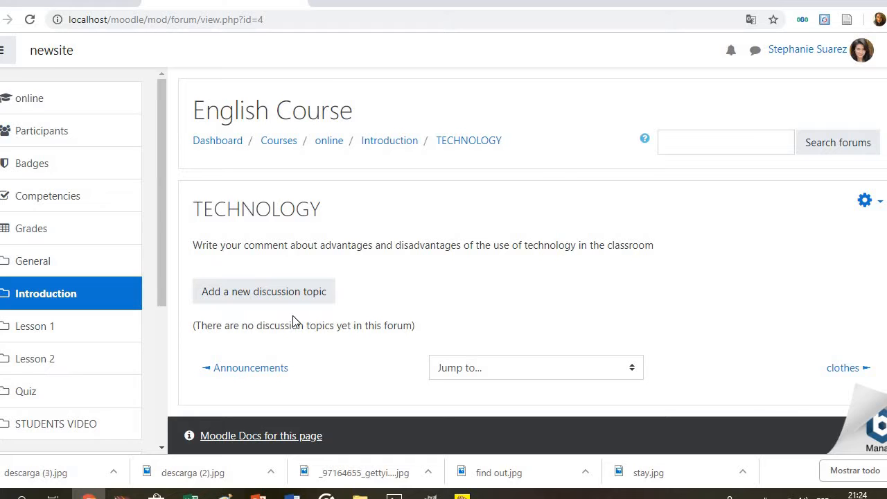
pyautogui.moveTo(291, 203)
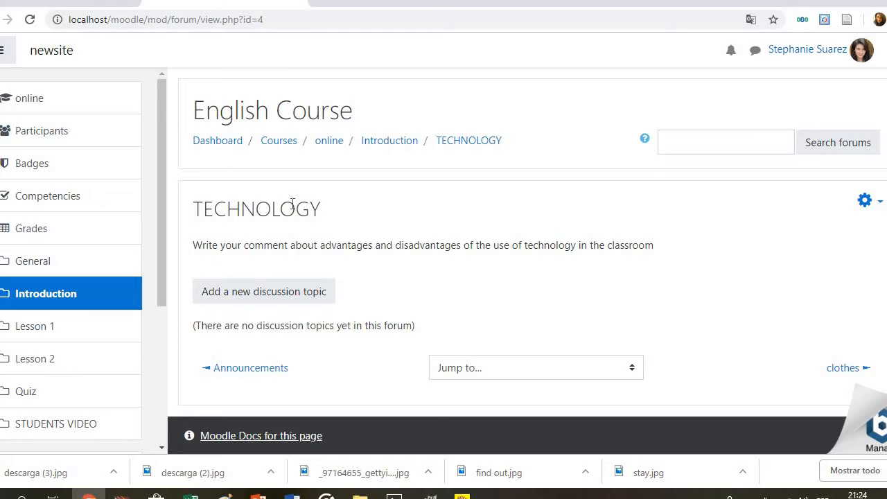
pyautogui.moveTo(460, 264)
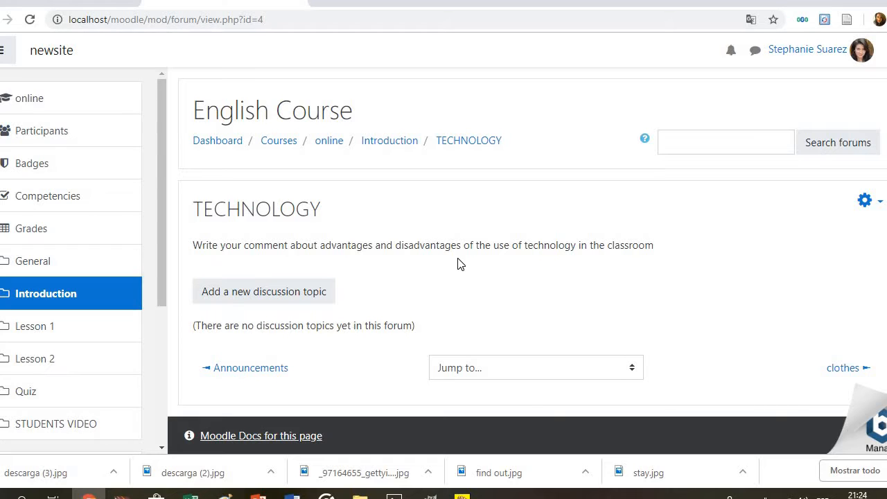
pyautogui.moveTo(440, 244)
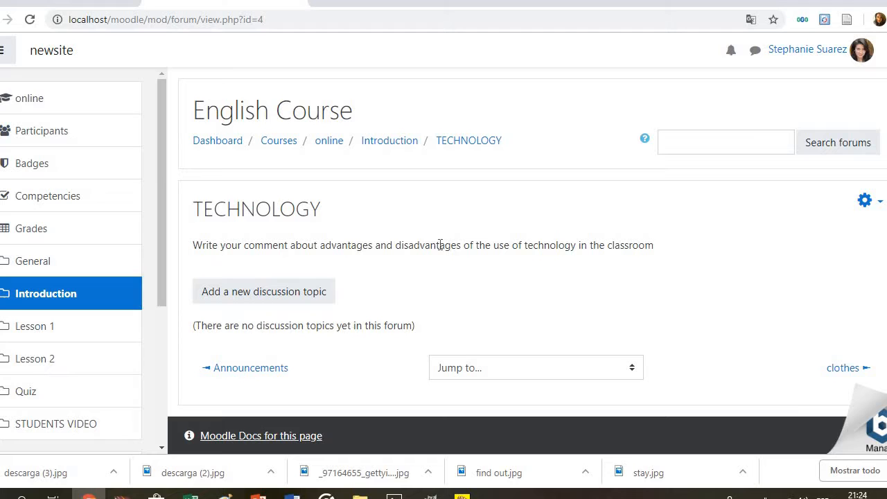
pyautogui.moveTo(88, 330)
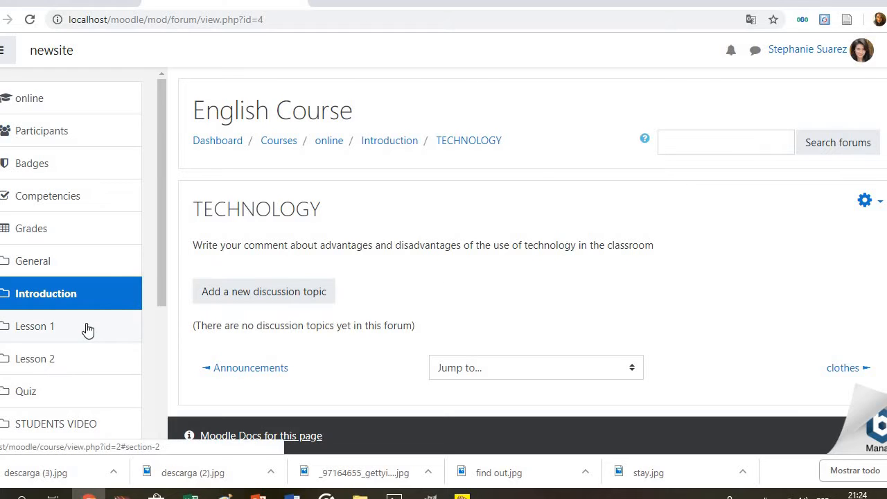
# Show Lesson 1's activities: clothes, Crossword, VERBS and Hangman
pyautogui.click(46, 294)
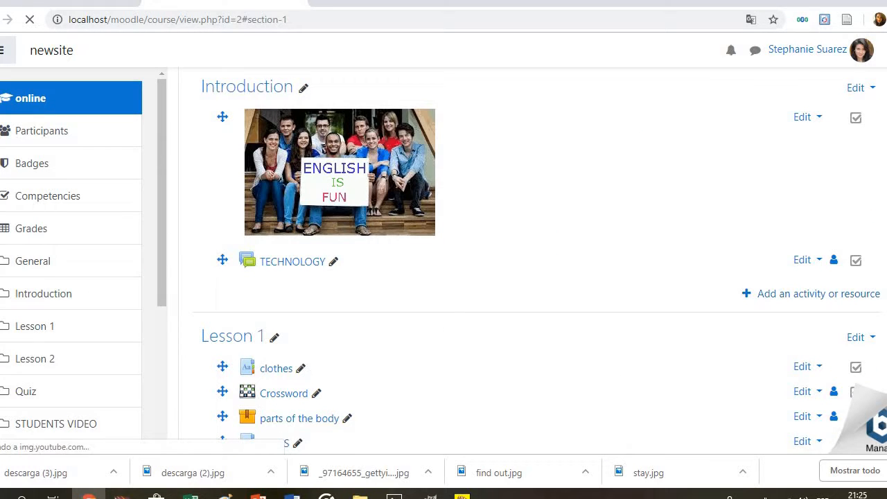
pyautogui.scroll(-3)
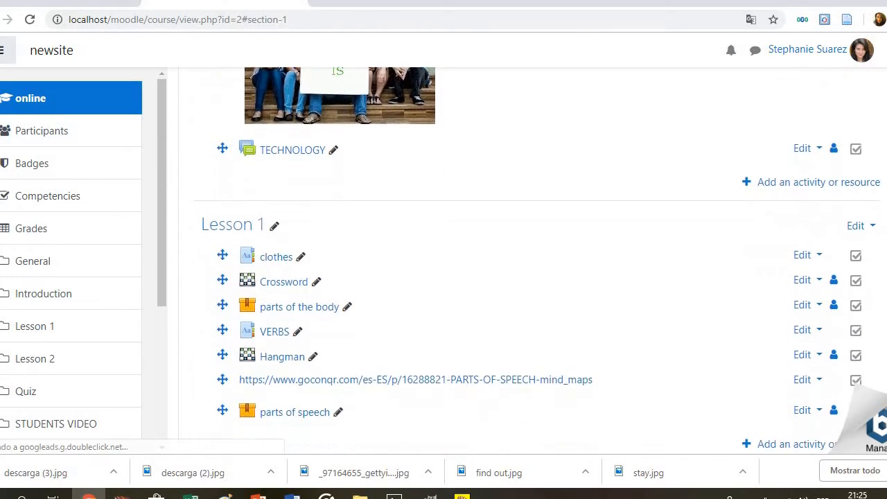
pyautogui.scroll(-3)
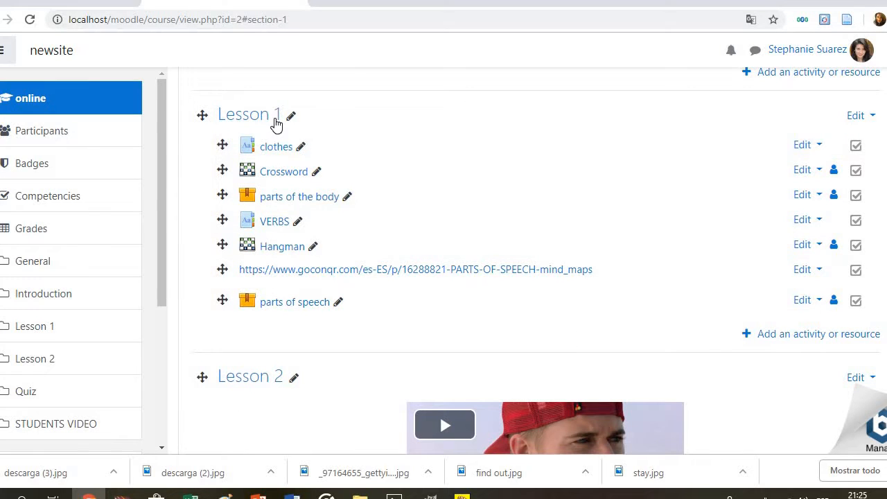
pyautogui.moveTo(250, 114)
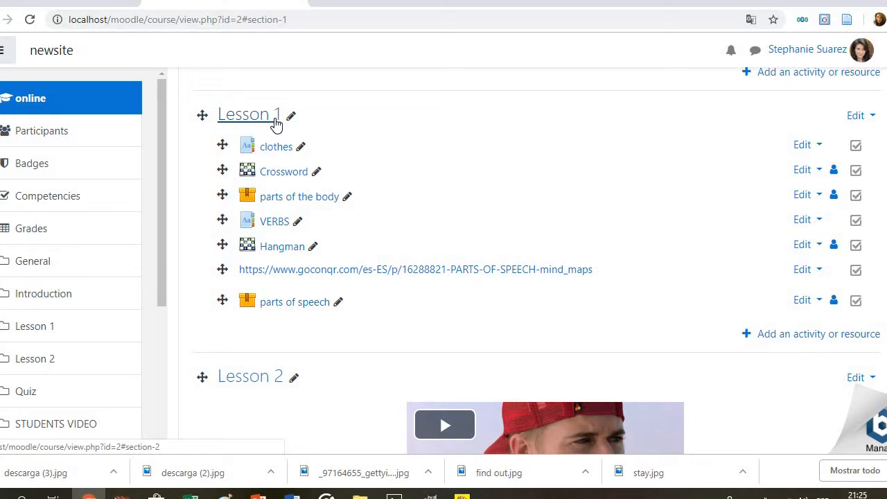
pyautogui.moveTo(284, 183)
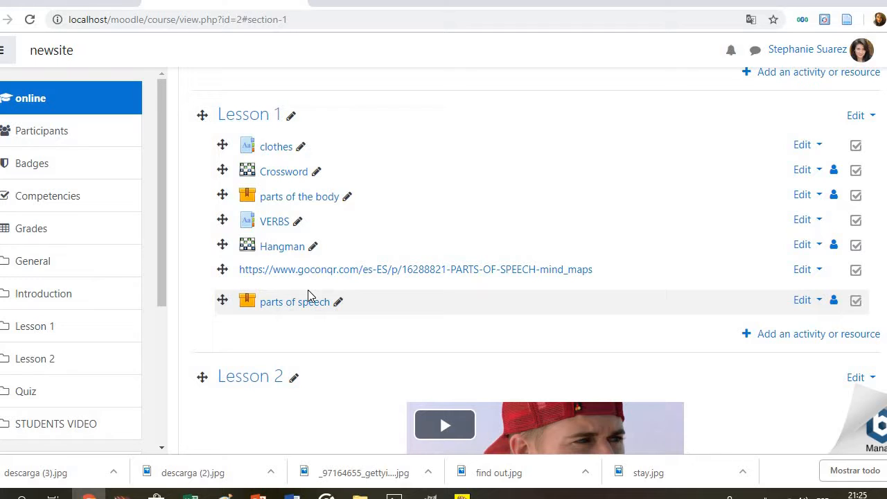
pyautogui.moveTo(276, 147)
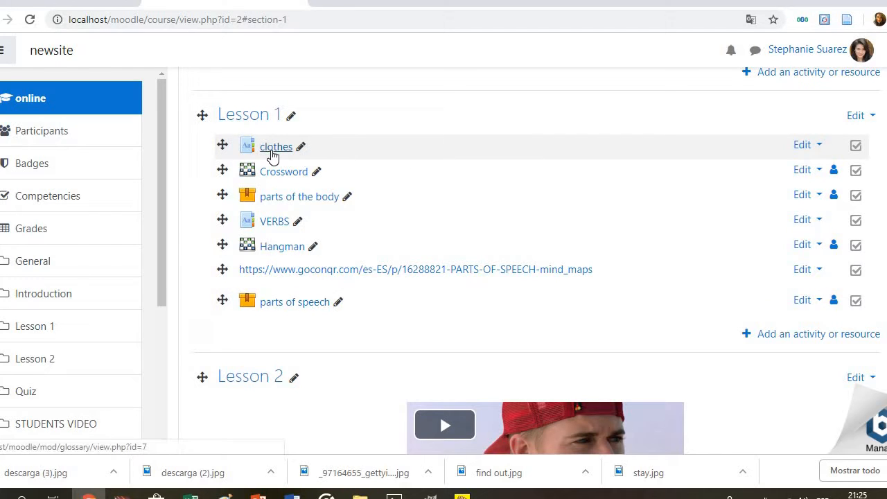
# View the clothes glossary with its DRESS entry and definition
pyautogui.click(277, 147)
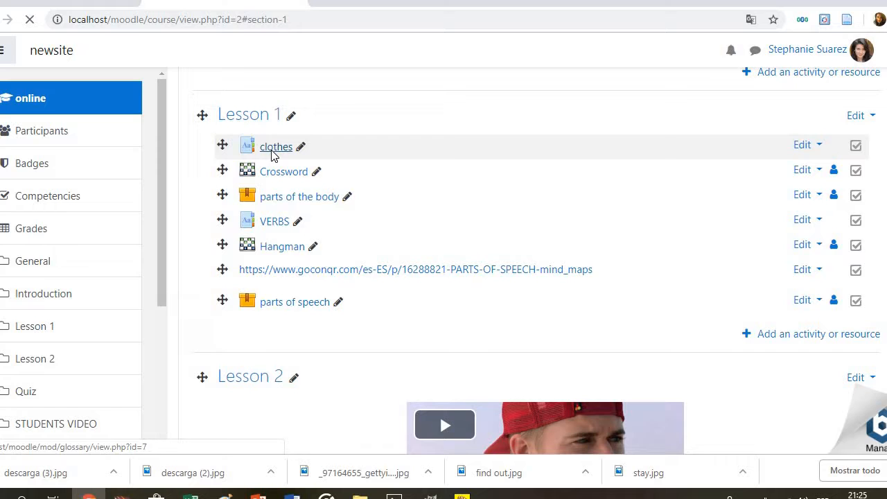
pyautogui.click(278, 147)
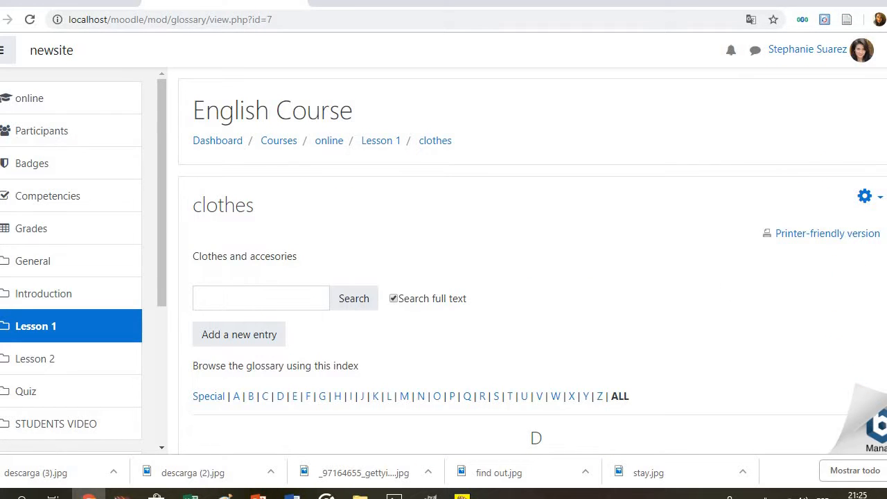
pyautogui.scroll(-3)
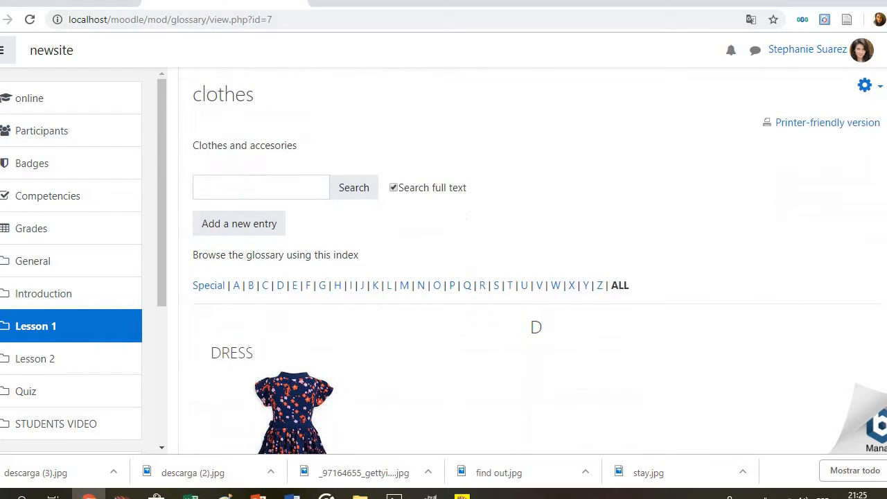
pyautogui.scroll(-3)
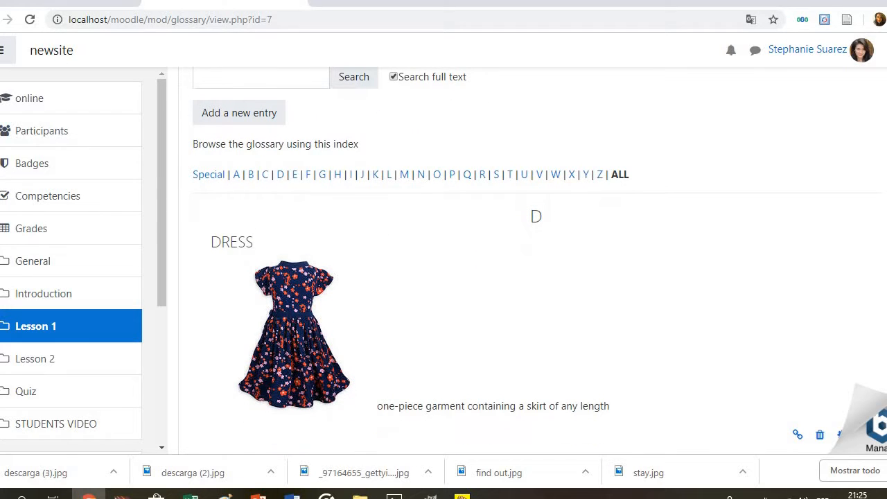
# Go back to the Lesson 1 activity list via the navigation drawer
pyautogui.click(36, 326)
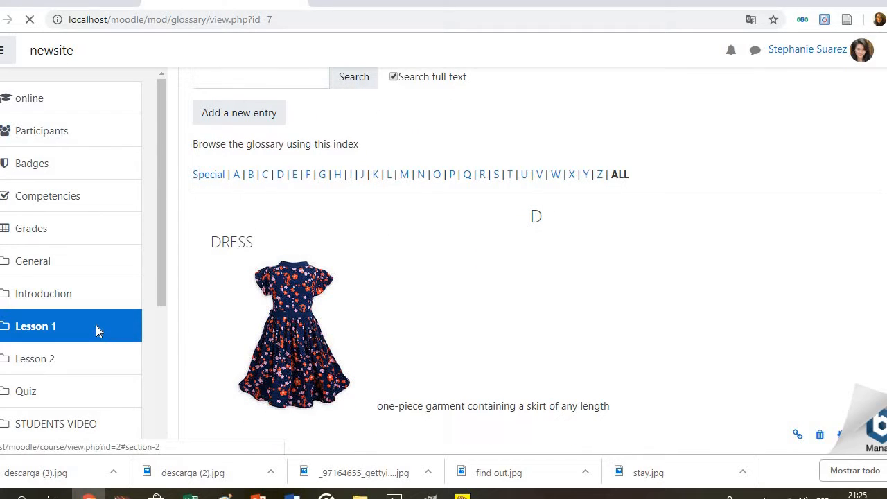
pyautogui.click(36, 326)
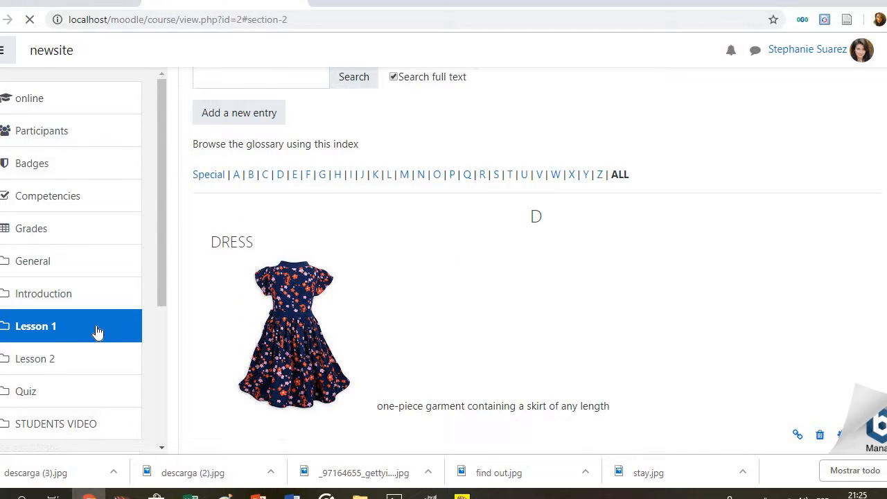
pyautogui.click(36, 326)
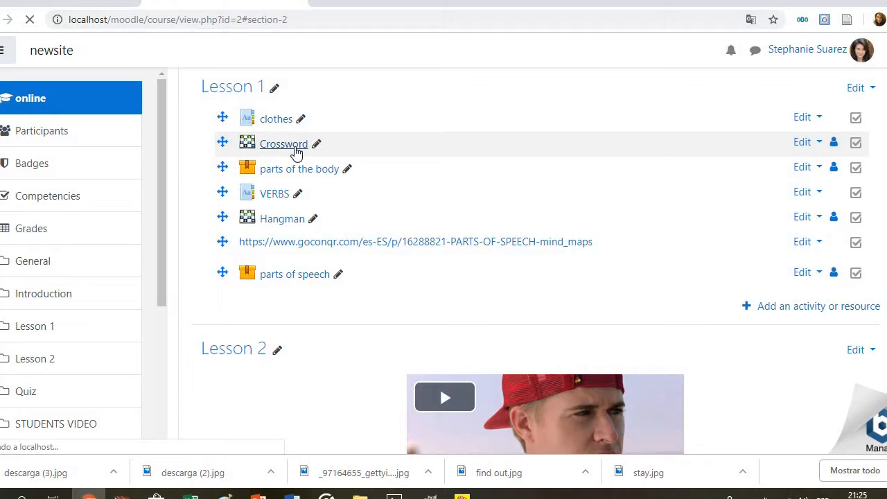
# Resume the previous attempt of the Lesson 1 Crossword game
pyautogui.click(283, 143)
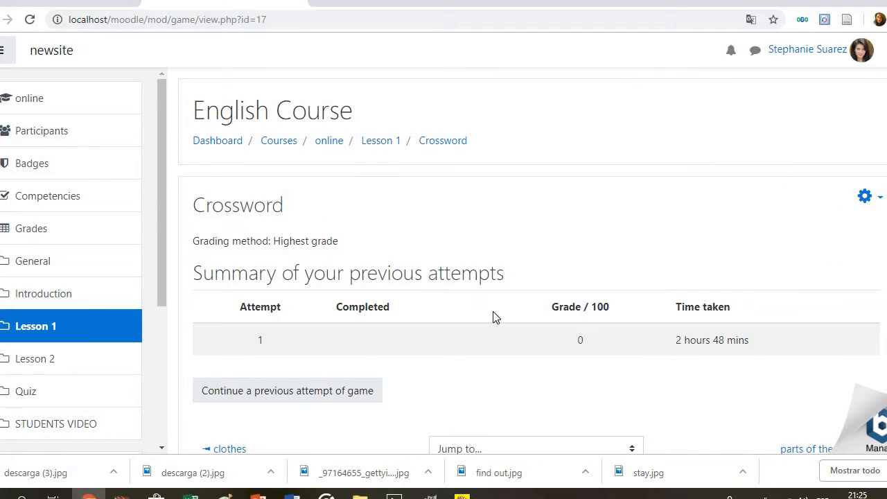
pyautogui.click(287, 391)
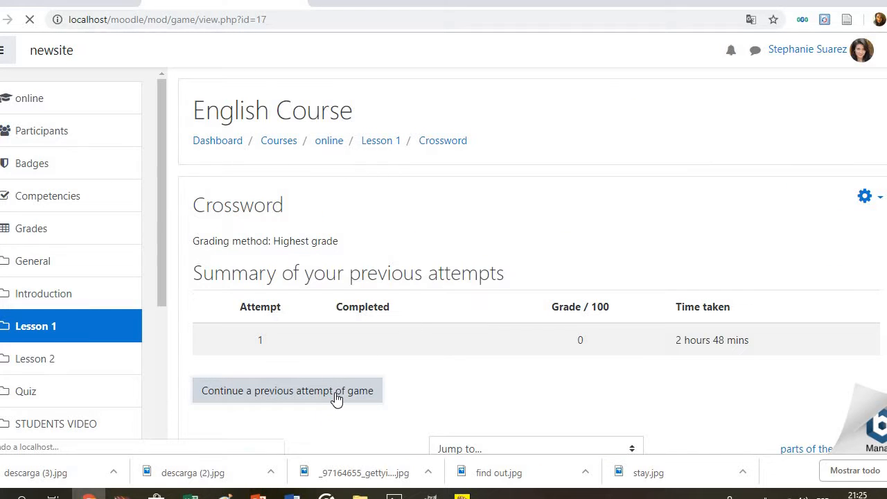
pyautogui.click(289, 391)
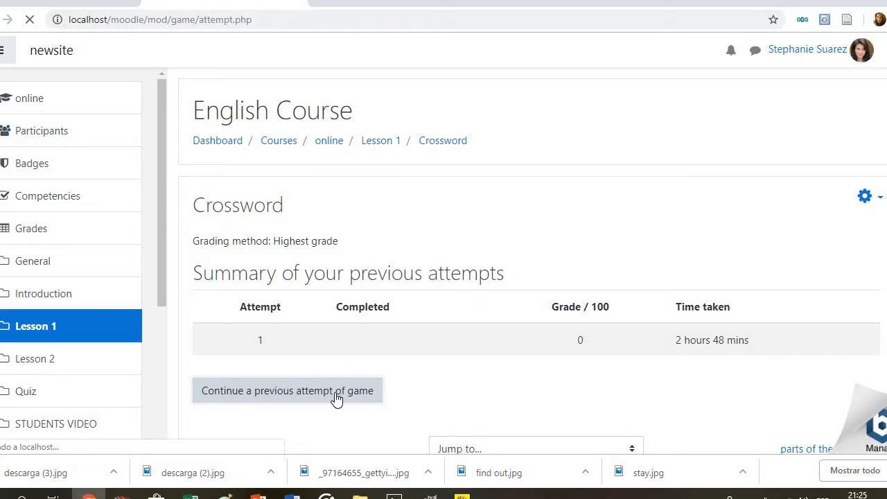
pyautogui.click(288, 391)
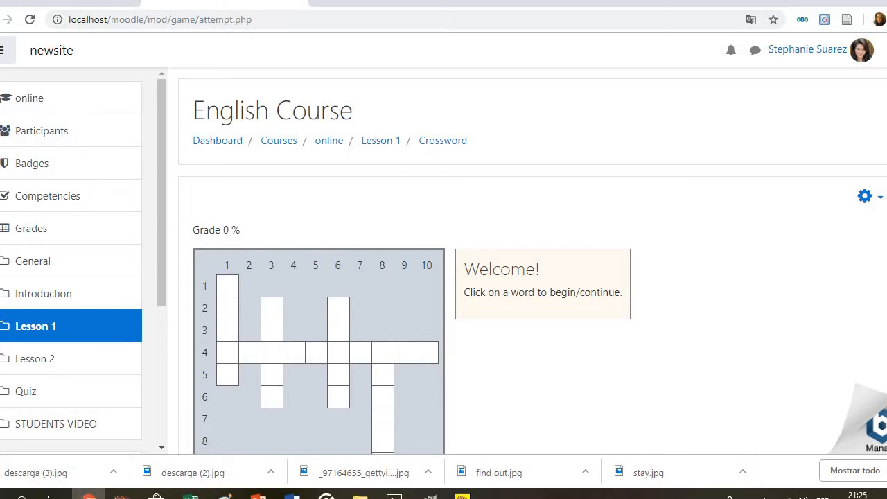
pyautogui.scroll(-3)
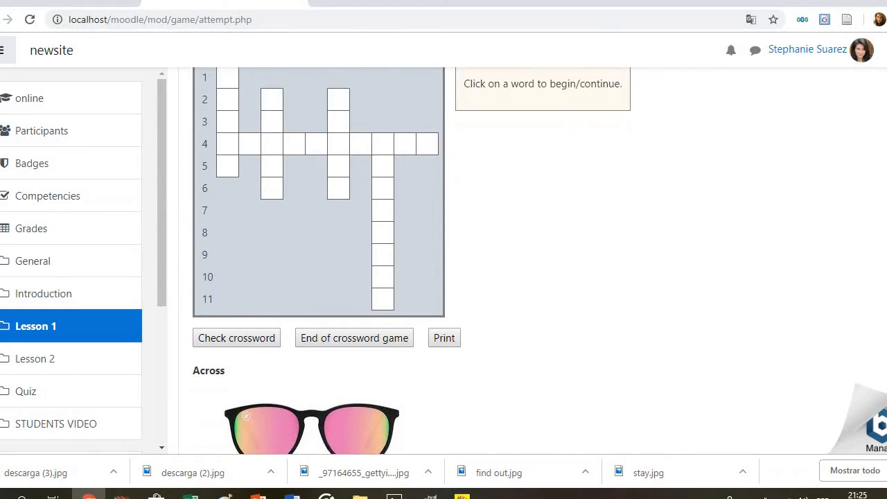
pyautogui.scroll(-3)
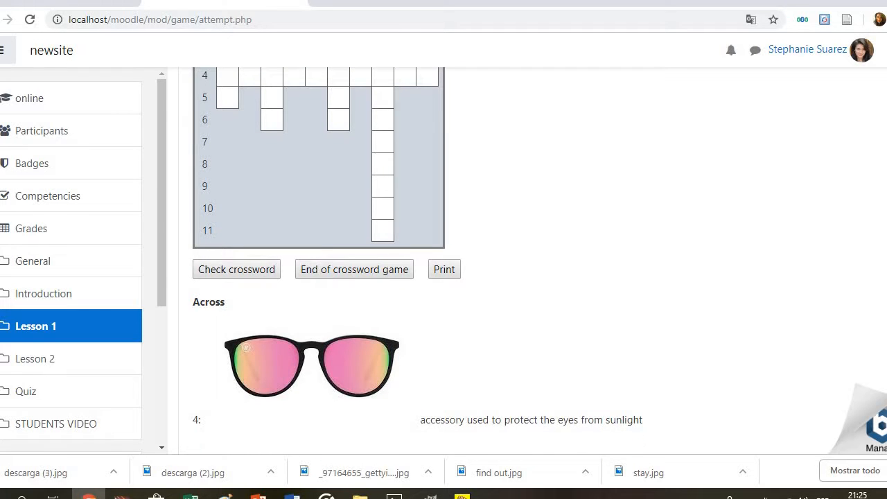
pyautogui.scroll(3)
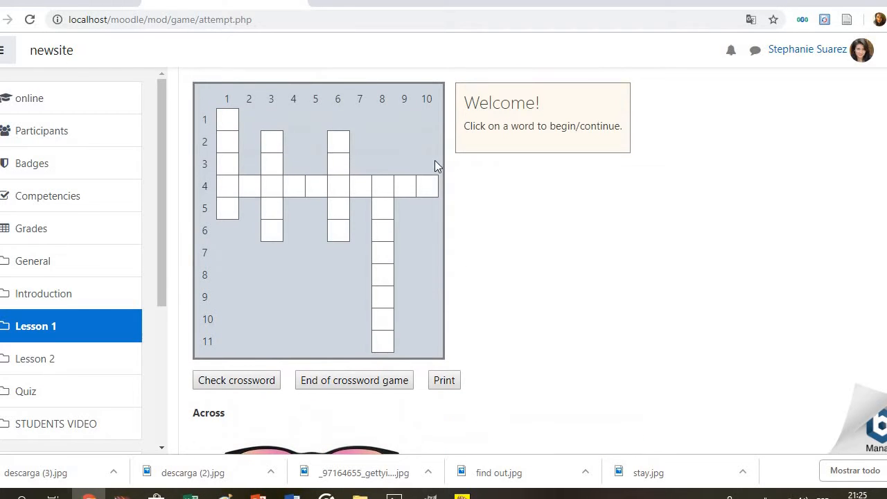
# Enter SUNGLASSES as the answer to across clue 4
pyautogui.click(228, 185)
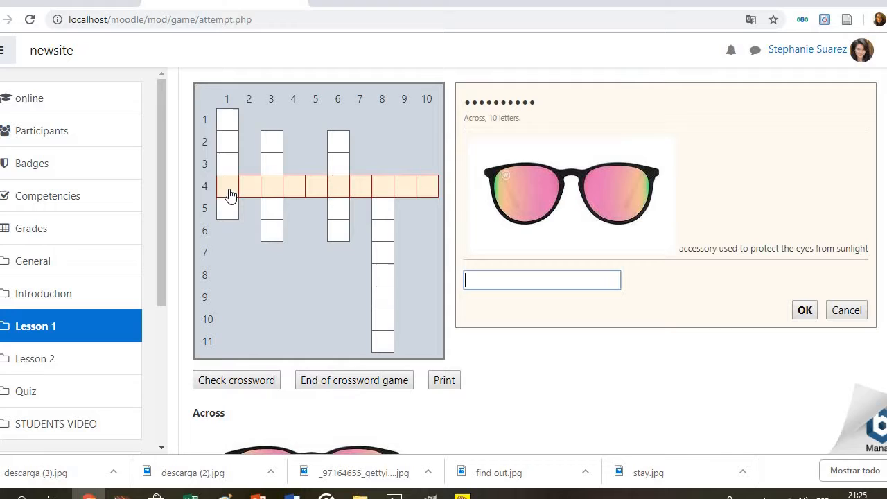
pyautogui.write('s')
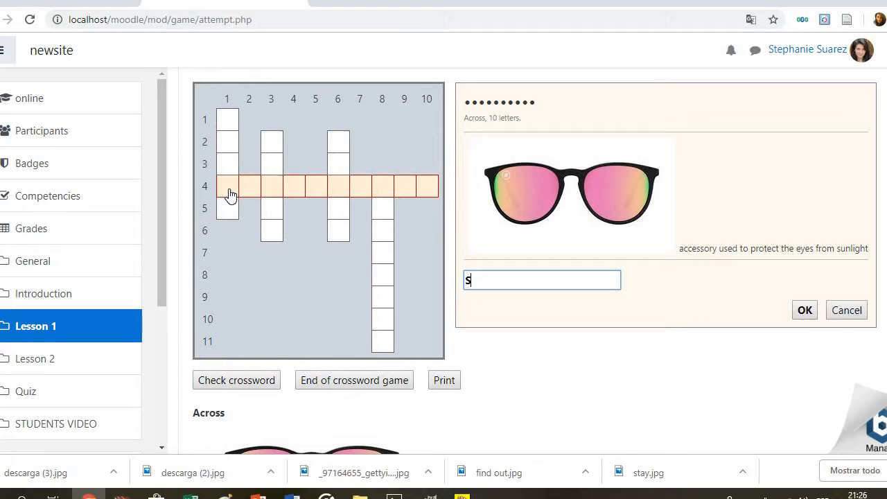
pyautogui.write('UNGLASSES')
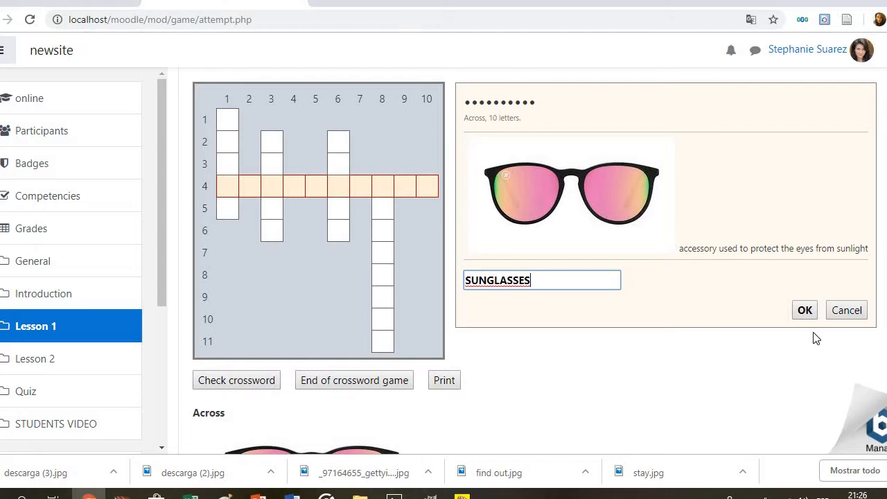
pyautogui.click(804, 311)
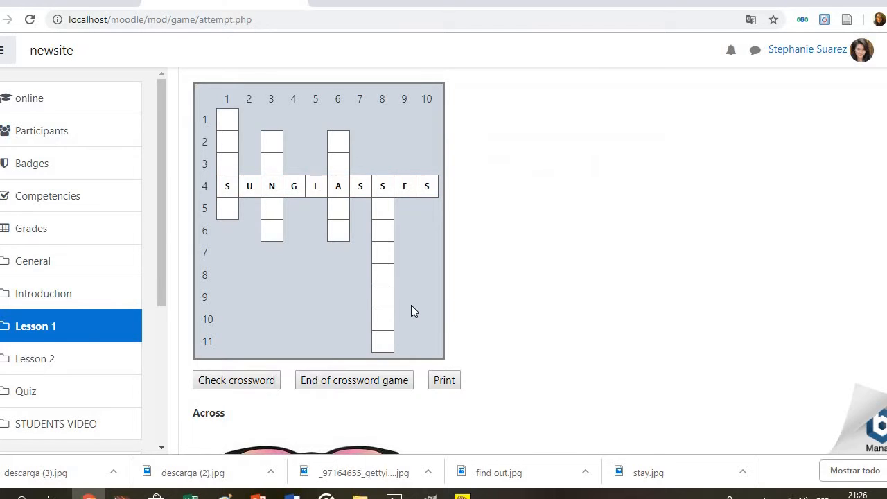
pyautogui.moveTo(352, 219)
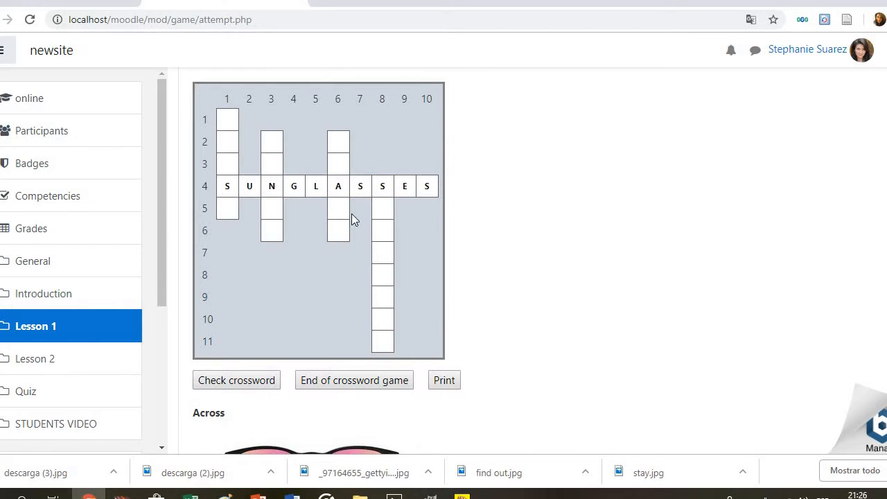
pyautogui.moveTo(147, 348)
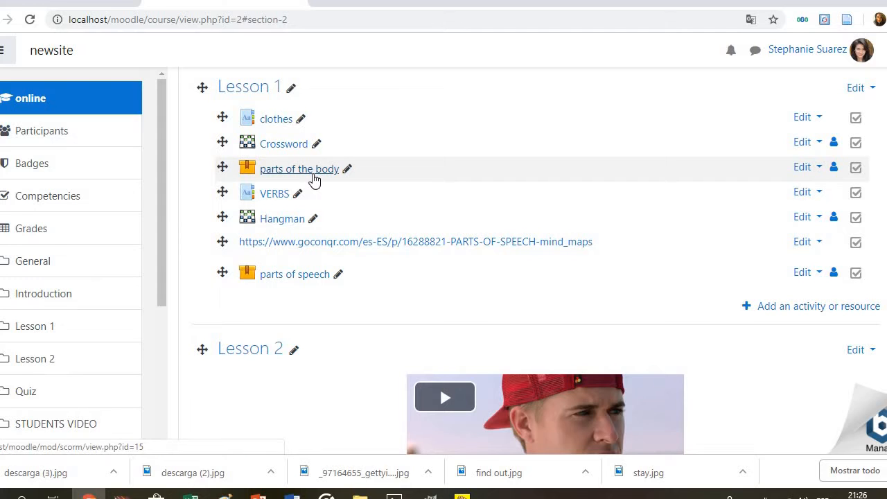
# Start the parts of the body gap-fill exercise in normal mode
pyautogui.click(299, 169)
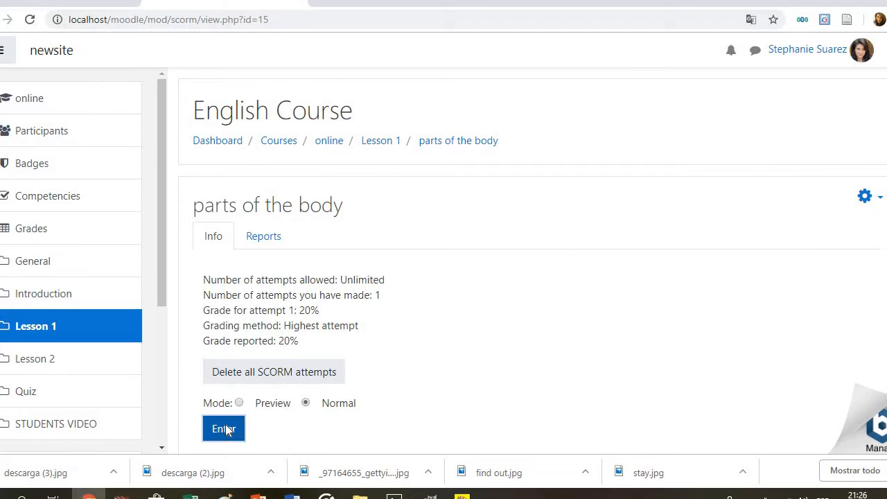
pyautogui.click(224, 428)
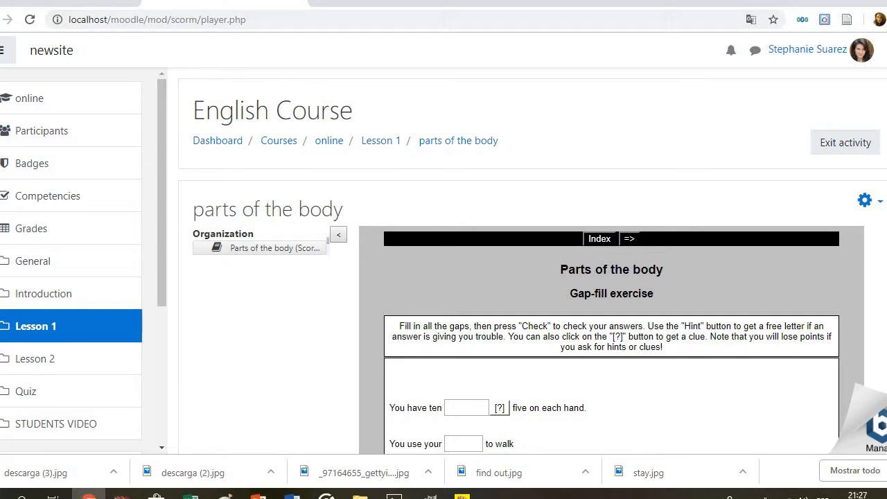
pyautogui.scroll(-3)
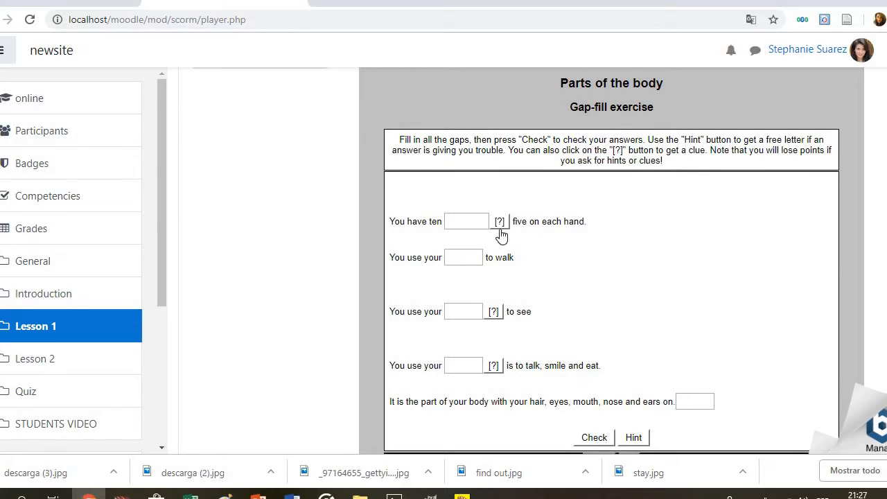
# Answer 'fingers' in the first gap and check it, scoring 20%
pyautogui.click(465, 222)
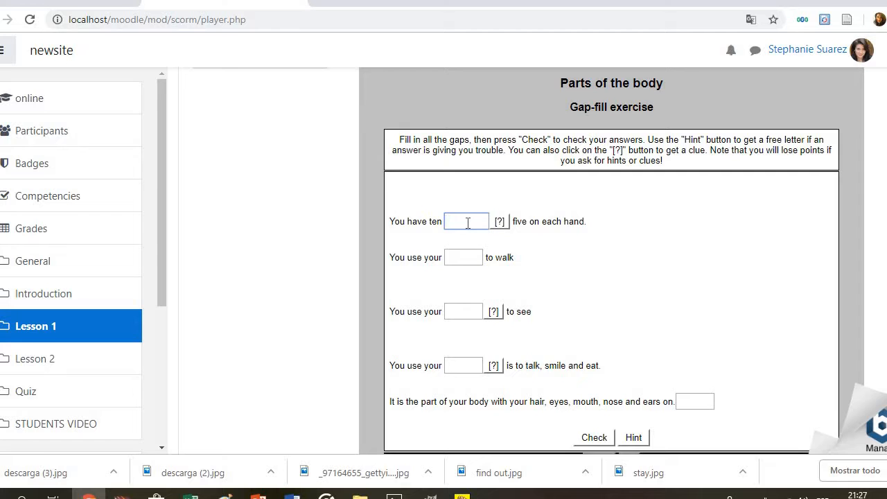
pyautogui.write('finge')
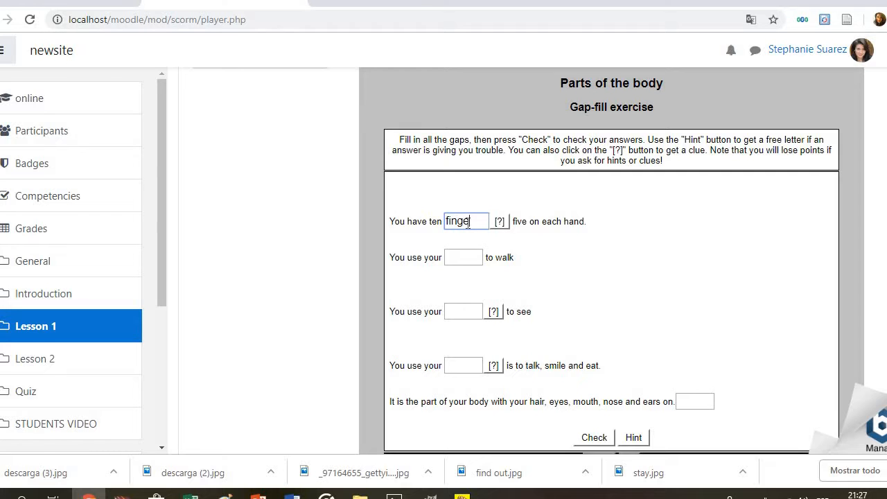
pyautogui.write('rs')
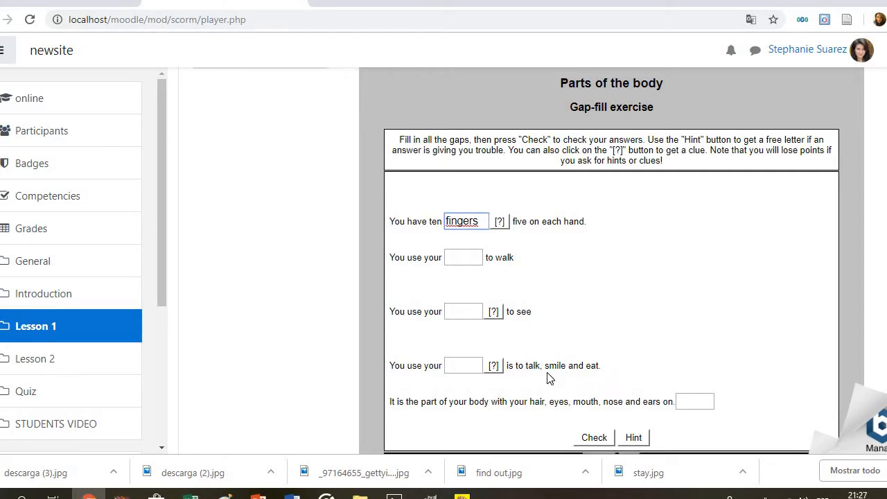
pyautogui.click(593, 438)
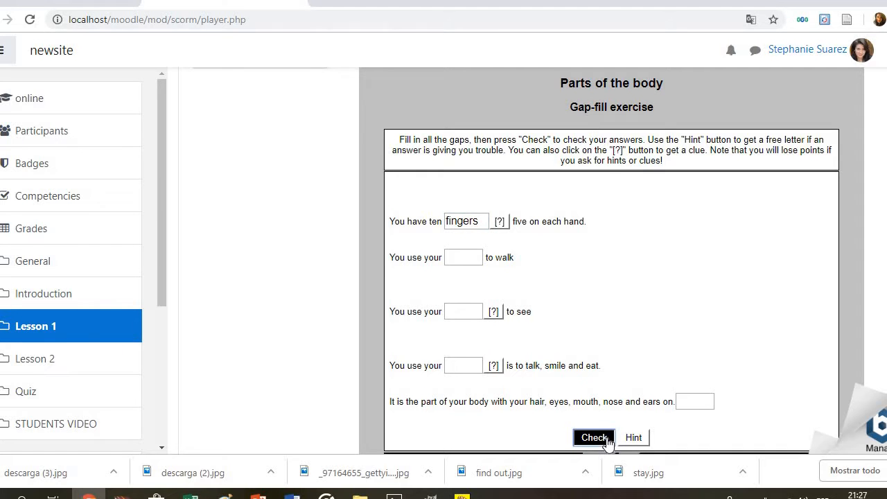
pyautogui.click(594, 438)
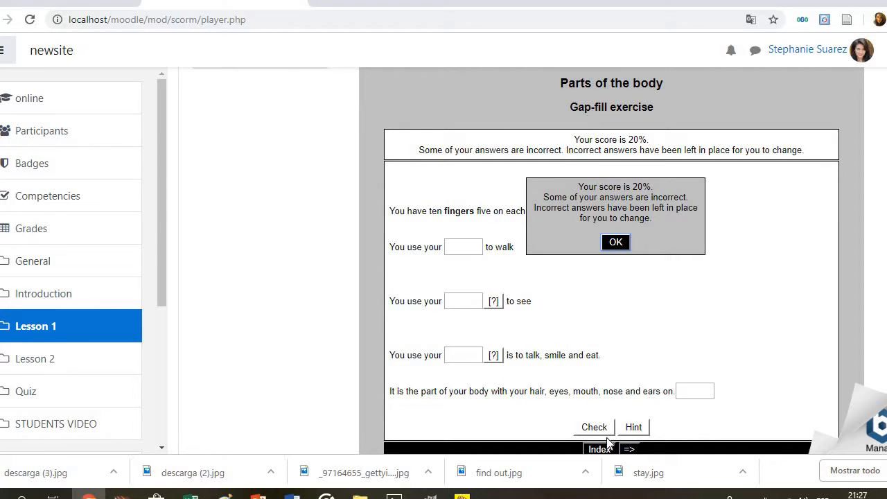
pyautogui.moveTo(67, 330)
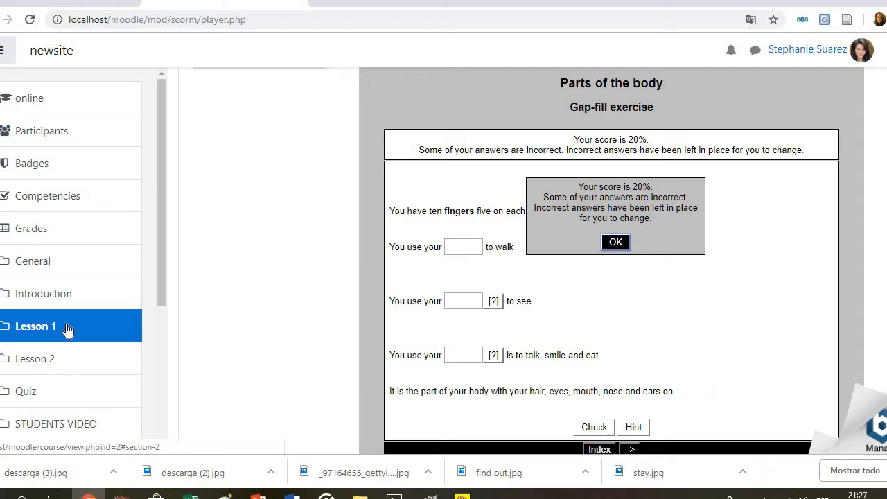
# From Lesson 1, view the VERBS glossary with its search box and alphabetical index
pyautogui.click(36, 326)
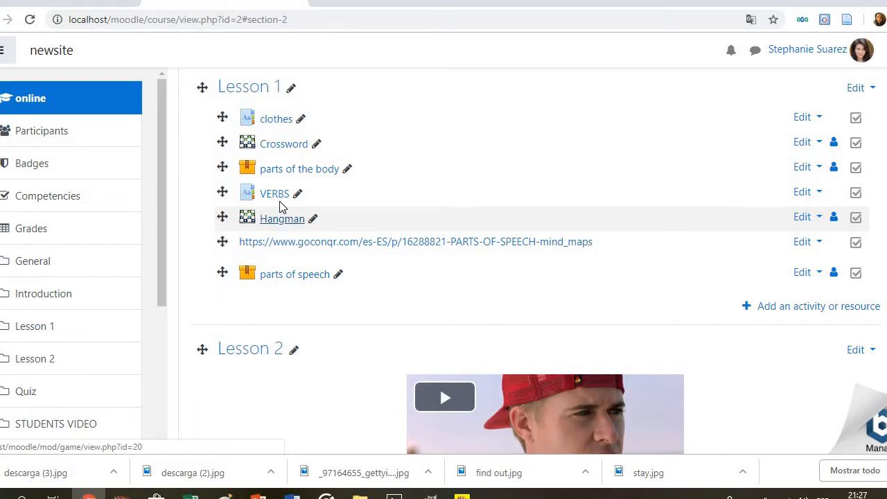
pyautogui.click(275, 194)
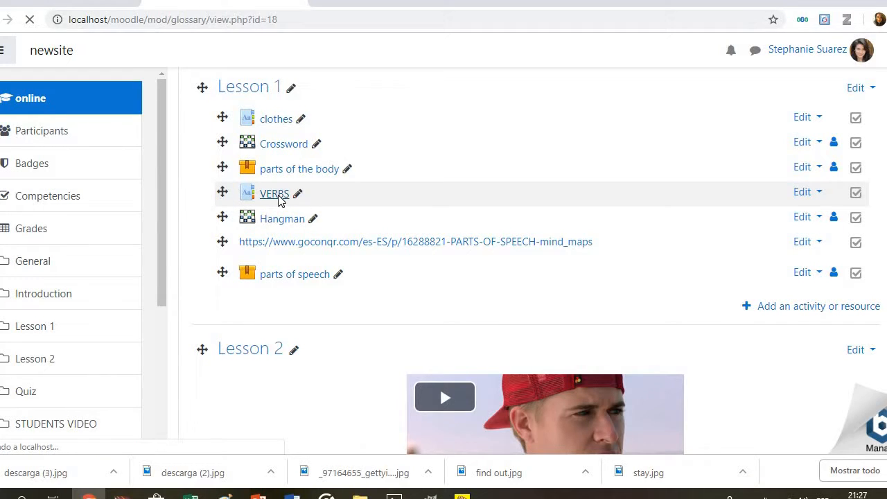
pyautogui.click(275, 194)
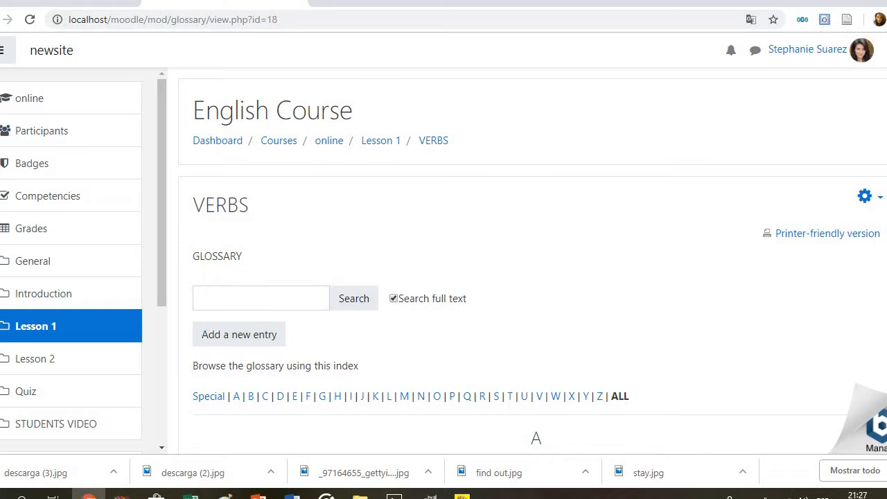
pyautogui.scroll(-3)
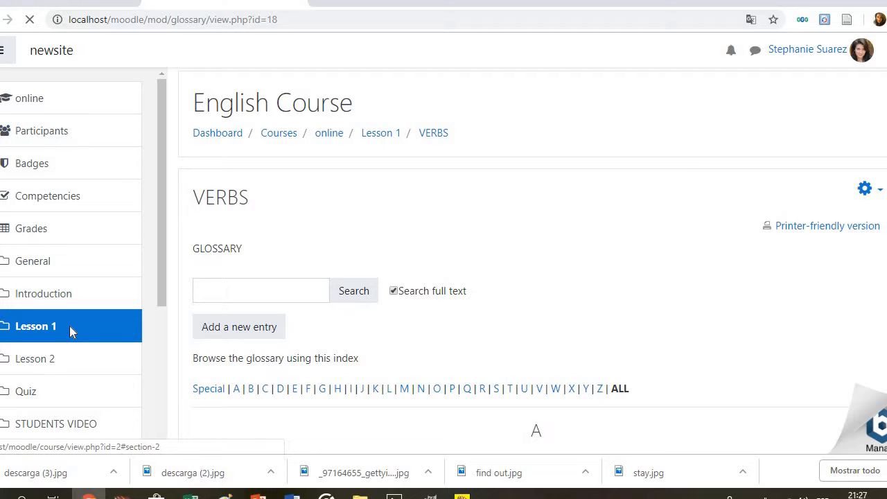
# Resume the earlier Hangman attempt for 'to get or to be given something'
pyautogui.click(329, 133)
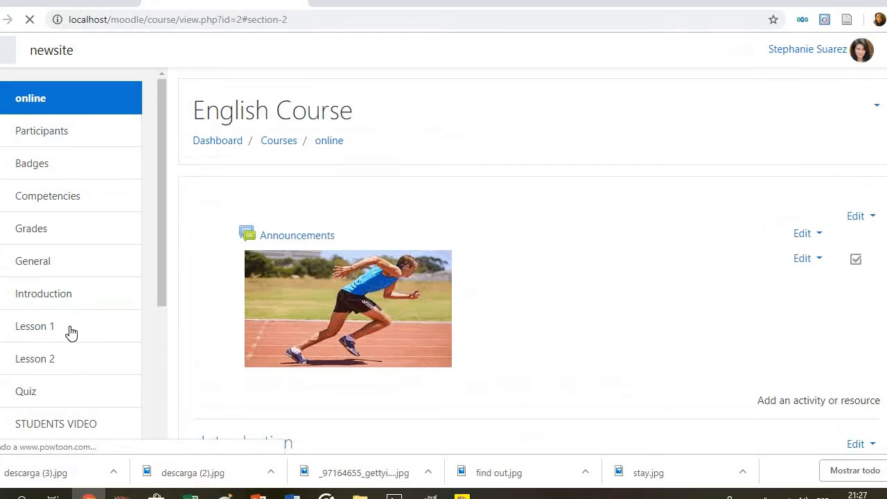
pyautogui.click(33, 326)
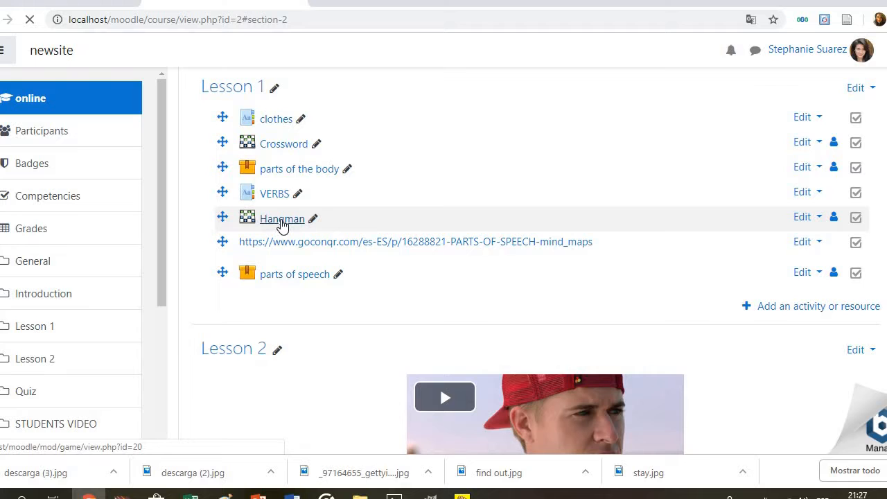
pyautogui.click(281, 219)
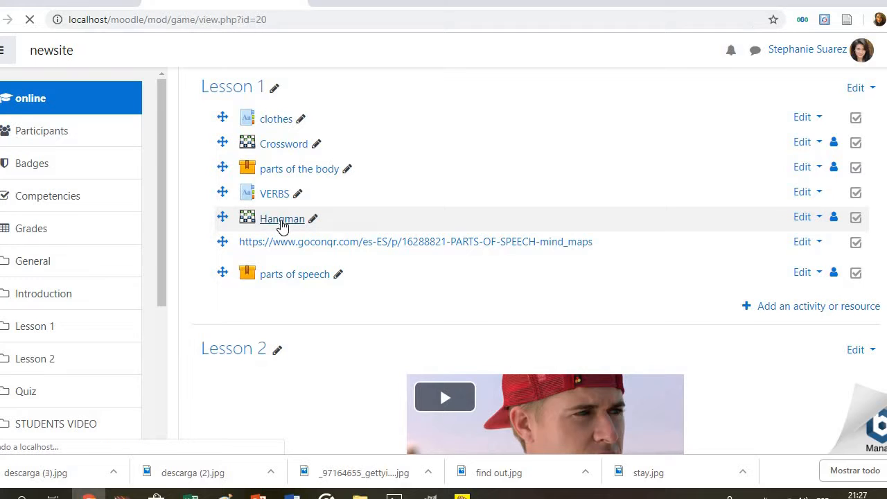
pyautogui.click(282, 219)
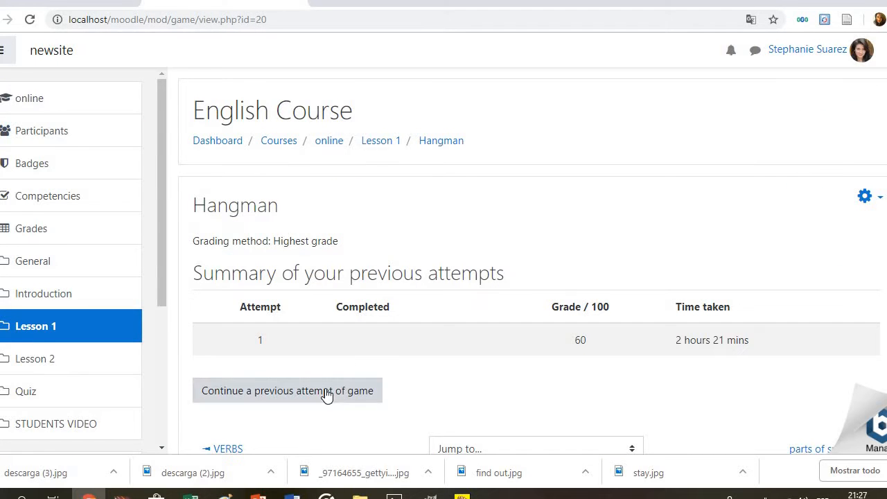
pyautogui.click(287, 391)
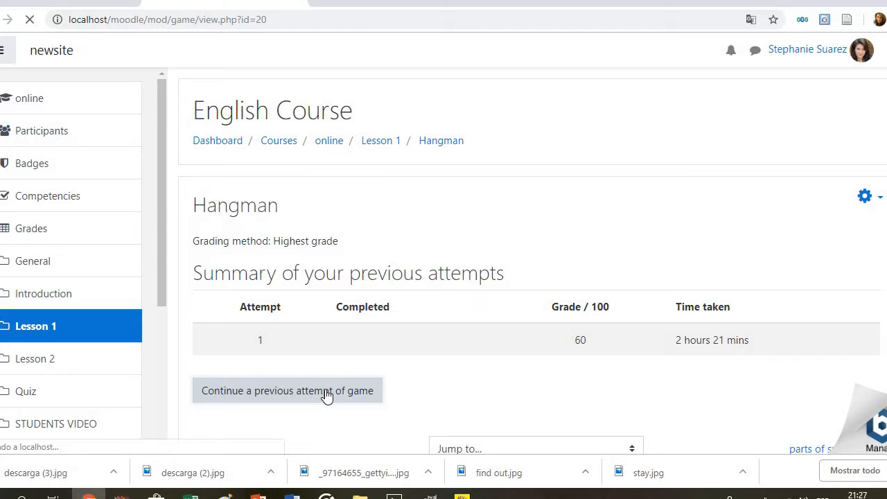
pyautogui.click(287, 391)
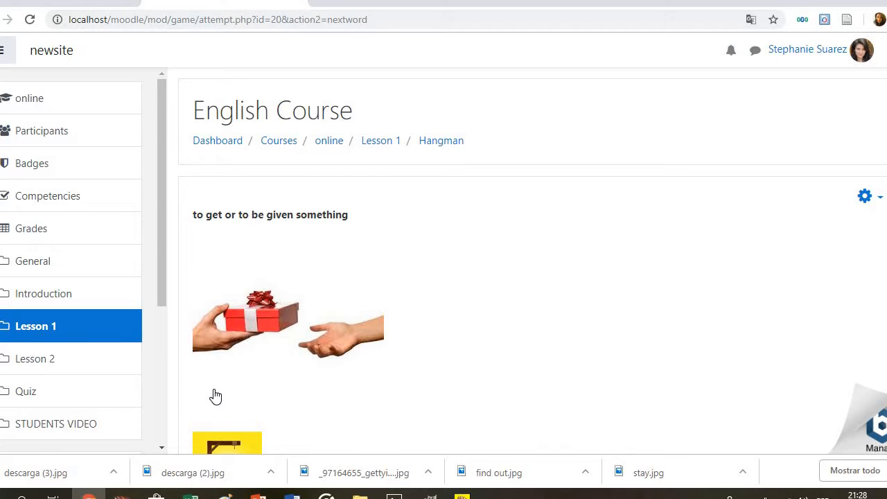
pyautogui.moveTo(664, 290)
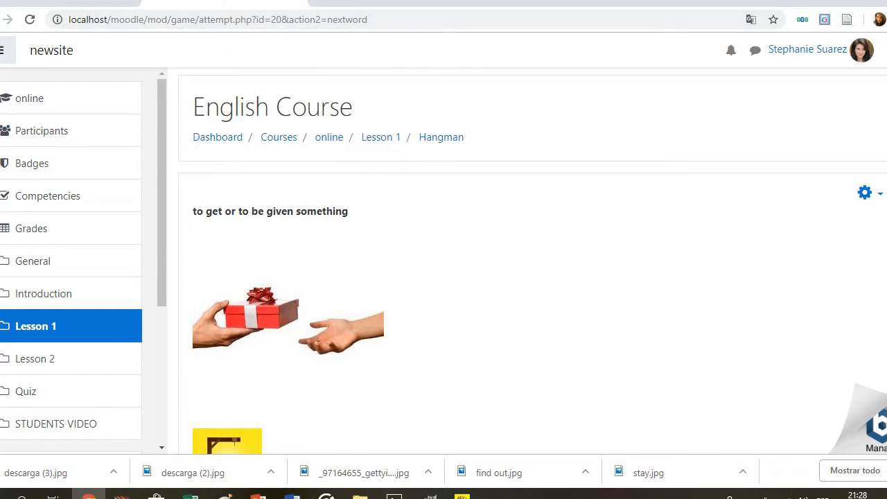
# Guess the letter R in the Hangman word
pyautogui.scroll(-3)
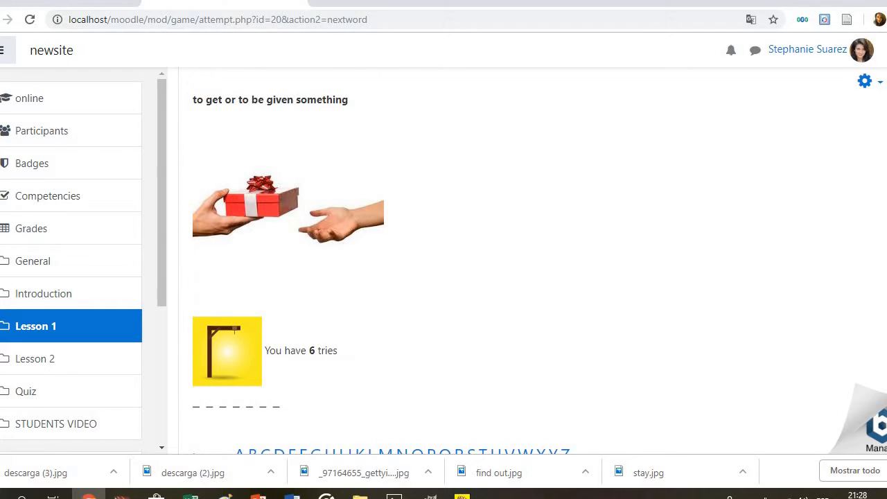
pyautogui.scroll(-3)
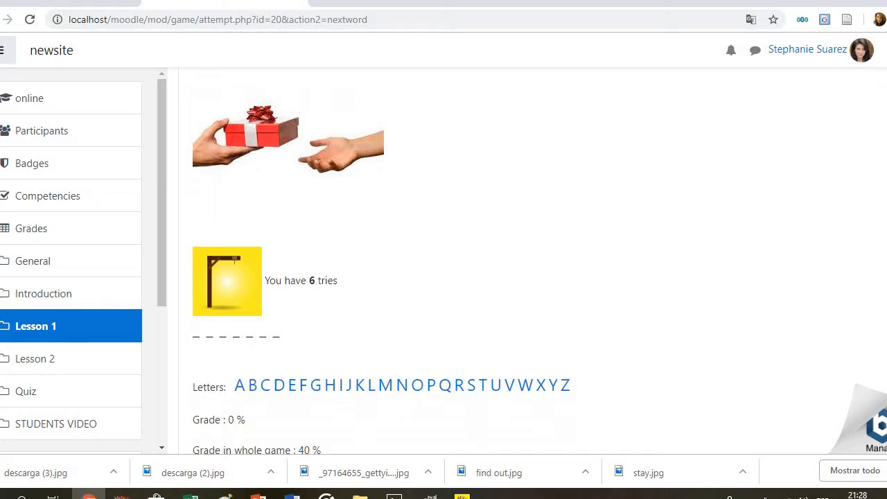
pyautogui.scroll(-3)
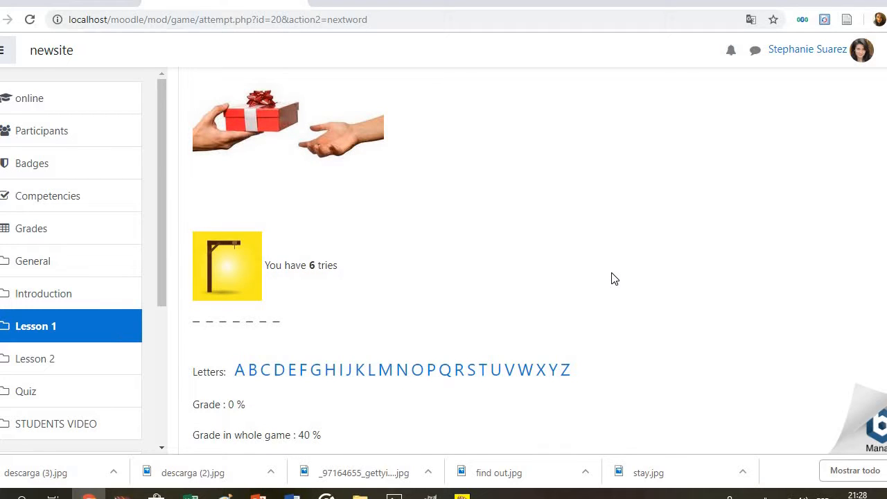
pyautogui.moveTo(463, 382)
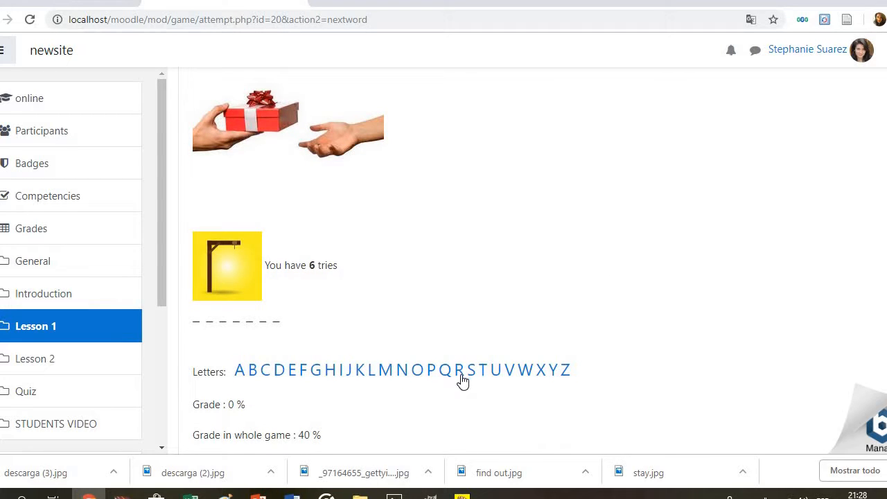
pyautogui.click(459, 369)
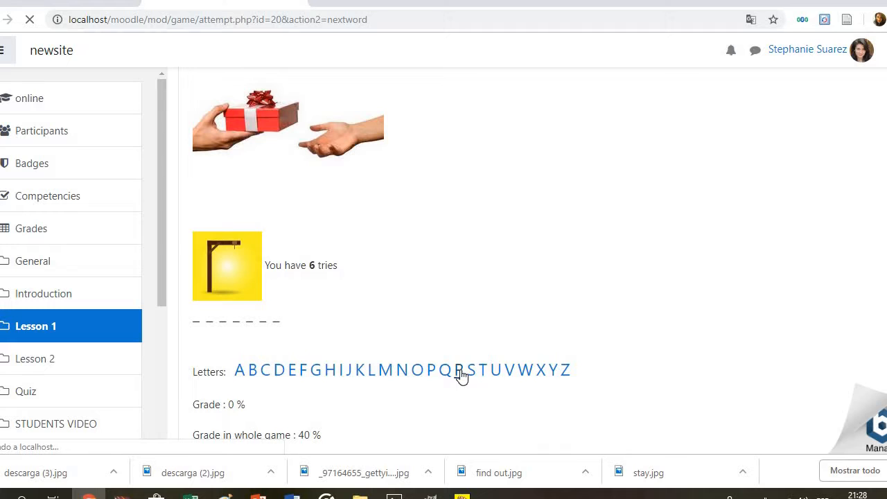
pyautogui.click(458, 369)
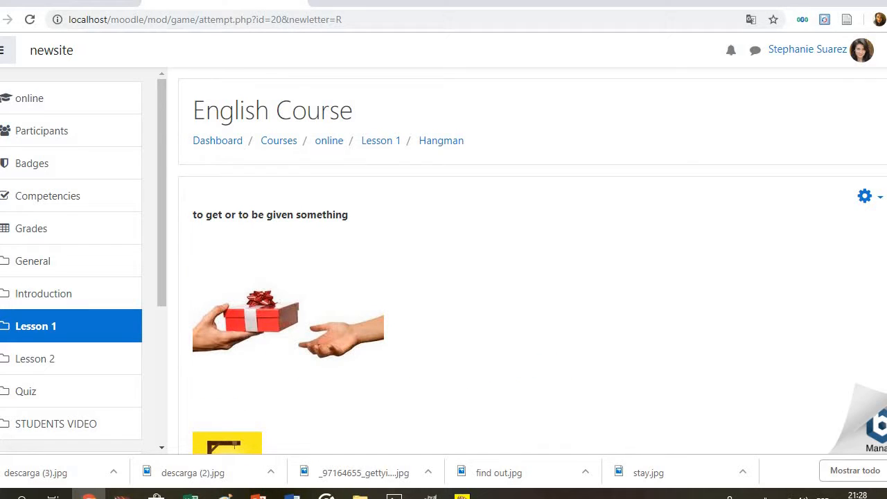
# Guess R and E, revealing them in the Hangman word
pyautogui.scroll(-3)
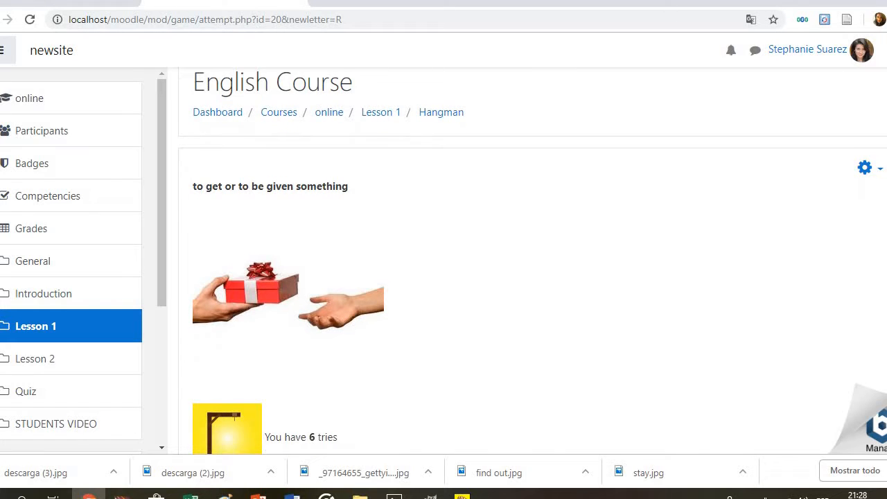
pyautogui.click(461, 360)
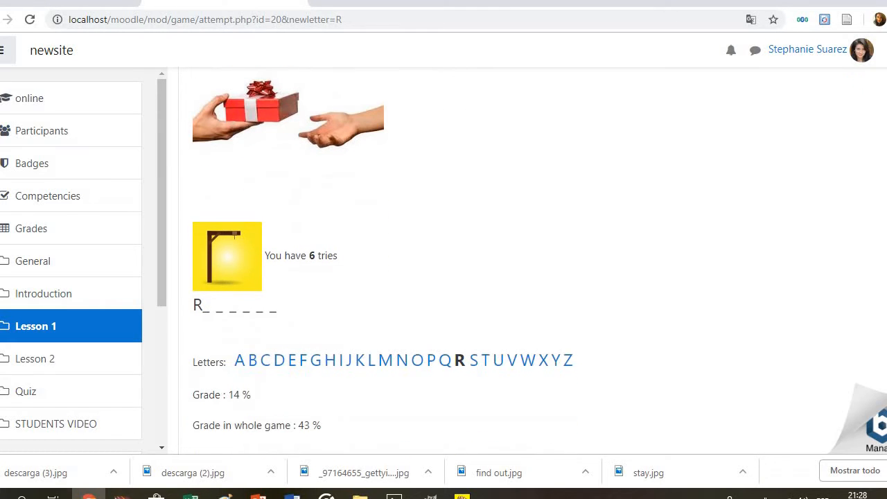
pyautogui.scroll(-3)
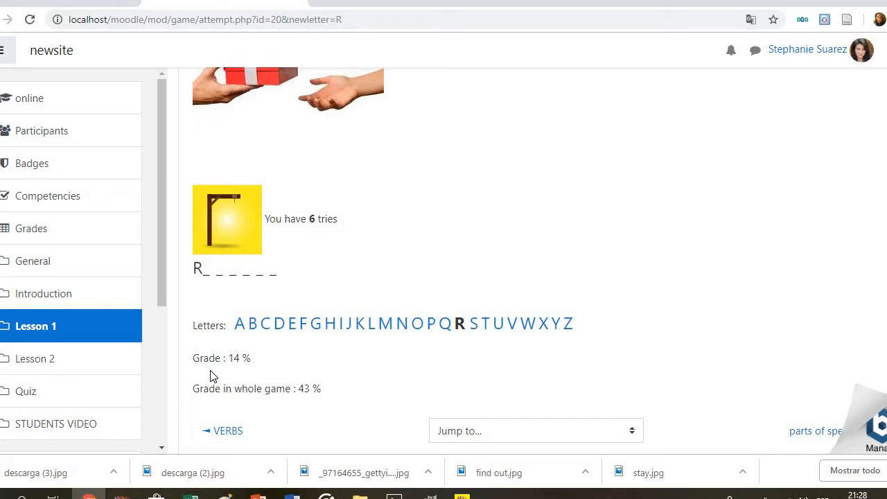
pyautogui.moveTo(278, 377)
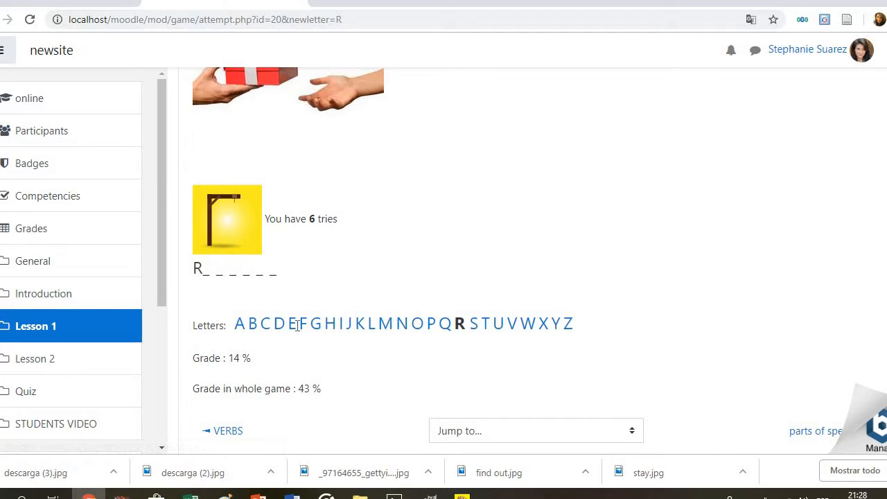
pyautogui.moveTo(291, 323)
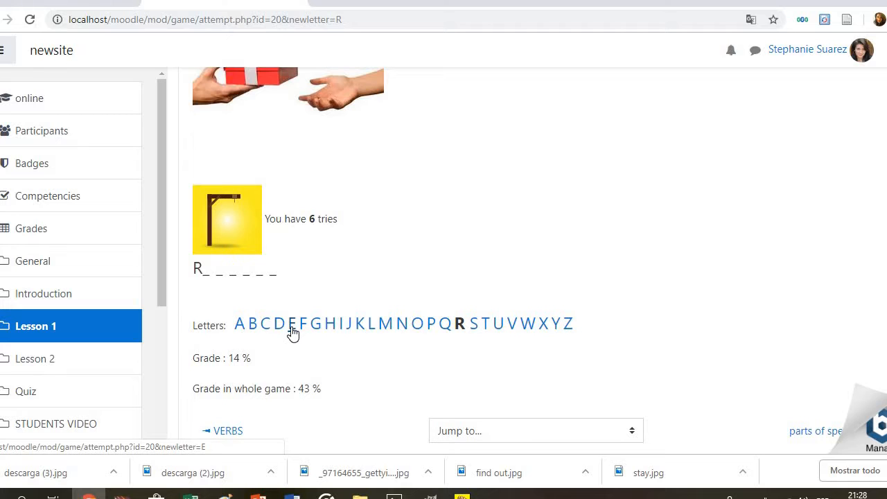
pyautogui.click(291, 323)
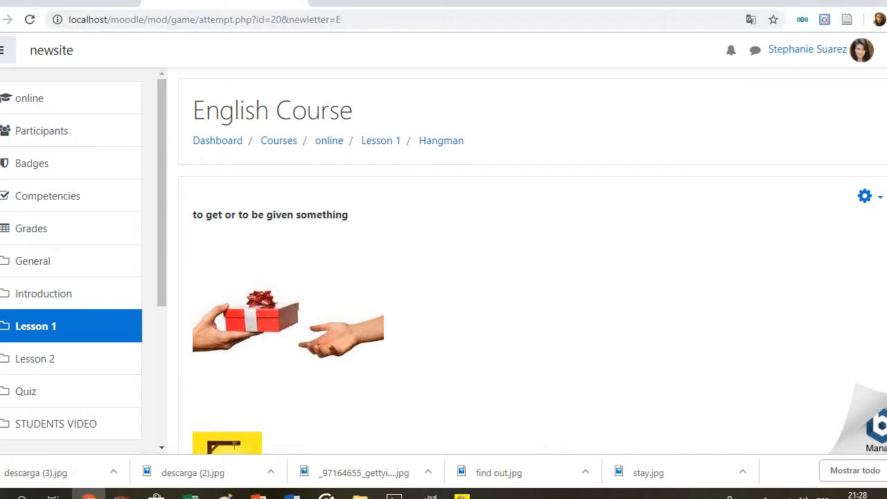
pyautogui.scroll(-3)
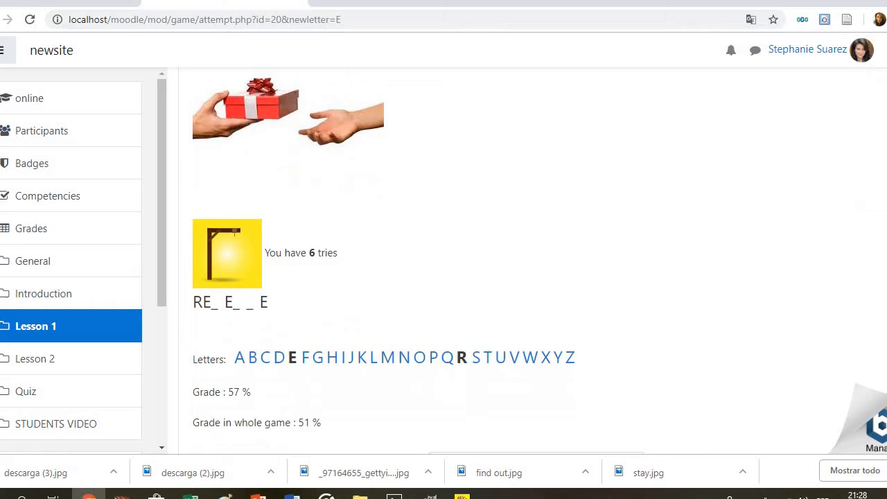
pyautogui.scroll(-3)
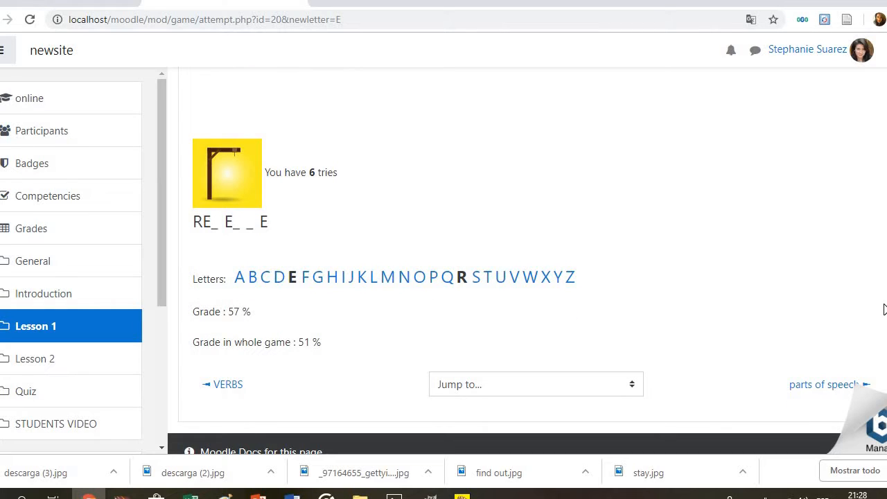
pyautogui.moveTo(366, 293)
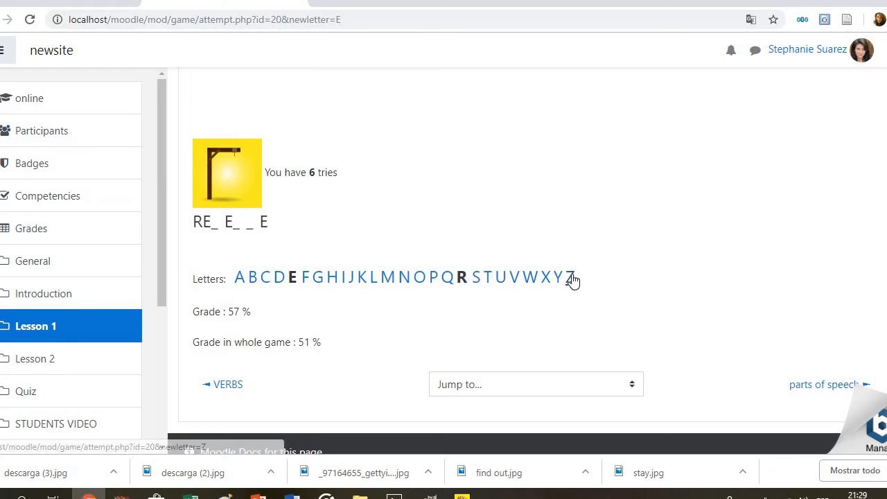
# Guess Z, which is wrong, leaving RE_E__E with 5 tries and 55% grade
pyautogui.click(570, 277)
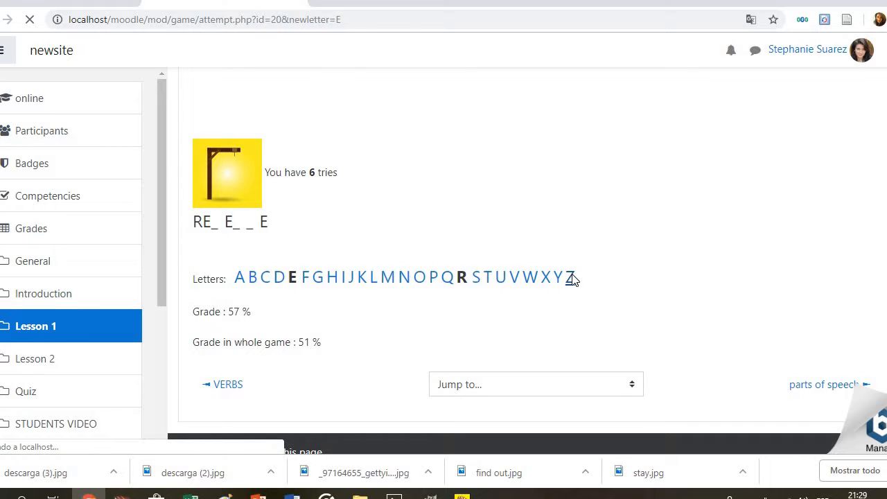
pyautogui.click(570, 277)
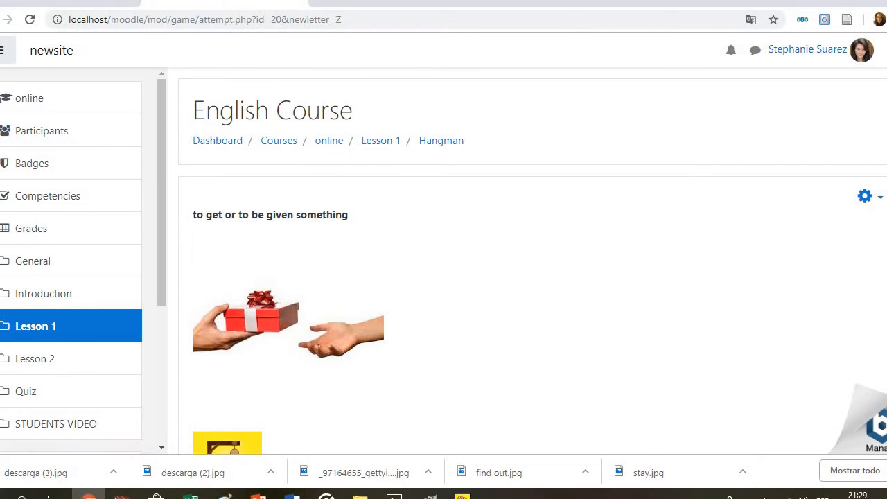
pyautogui.scroll(-3)
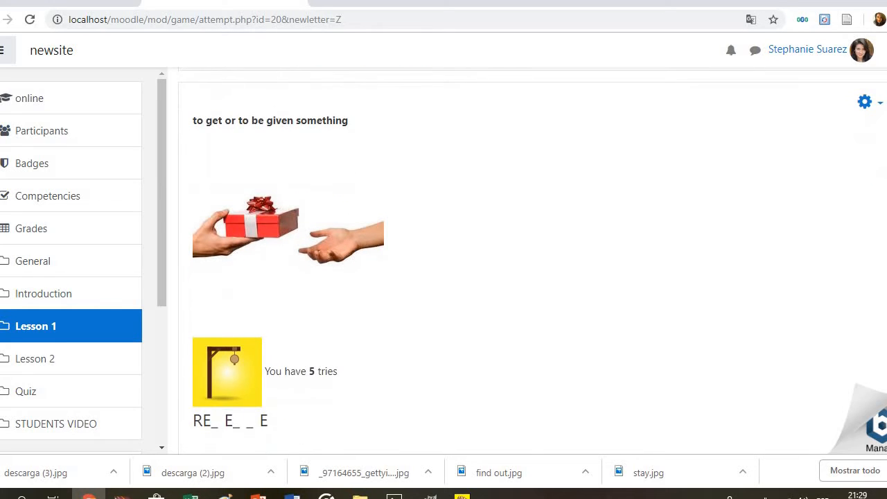
pyautogui.scroll(-3)
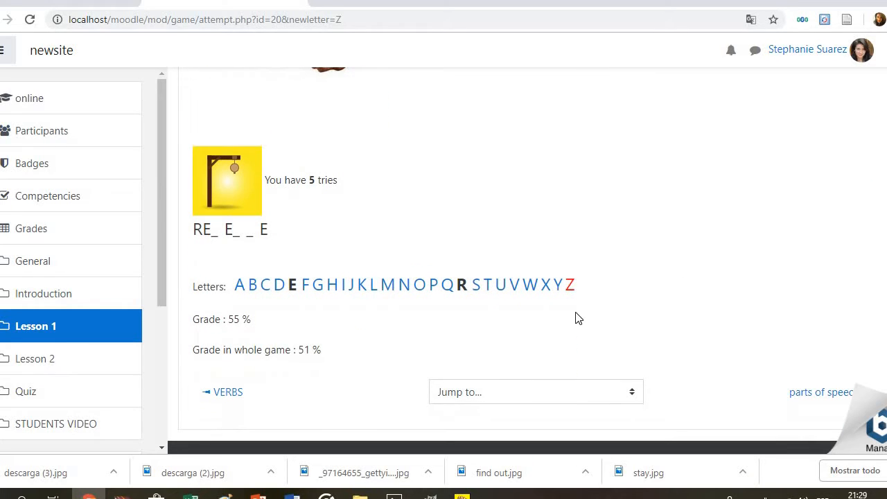
pyautogui.moveTo(90, 333)
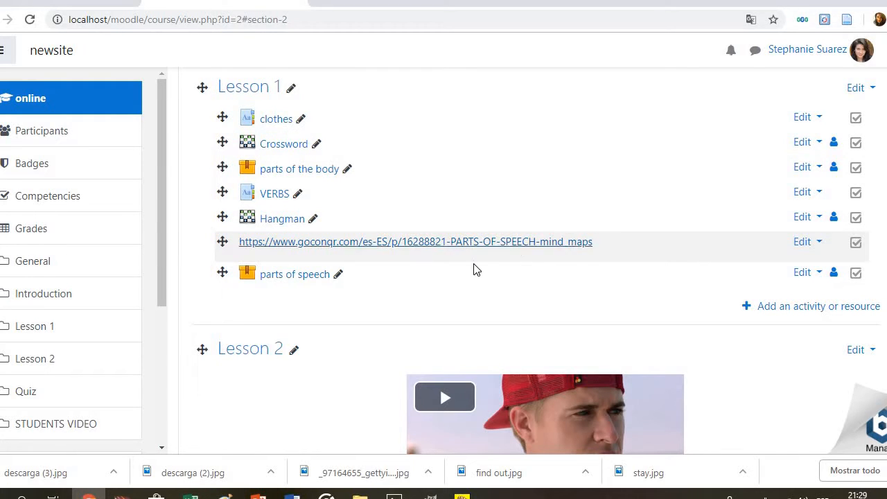
# View the GoConqr PARTS OF SPEECH mind map, then close it back to Lesson 1
pyautogui.click(416, 241)
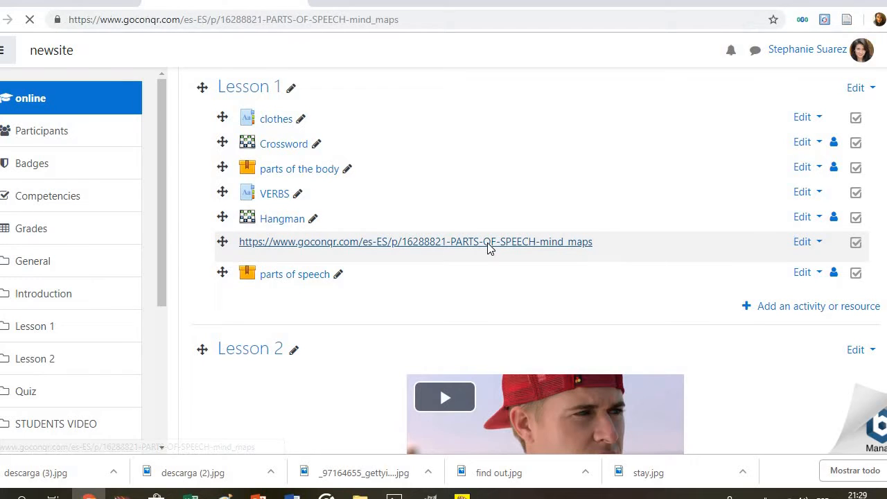
pyautogui.click(416, 241)
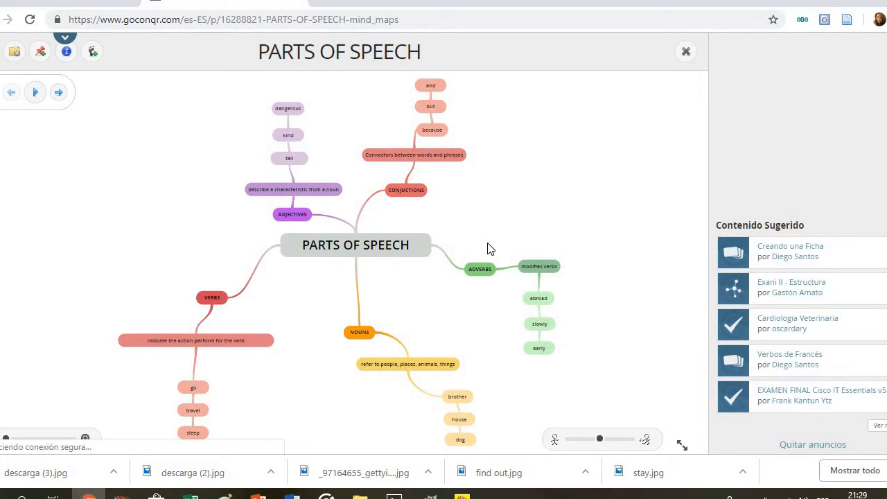
pyautogui.moveTo(276, 425)
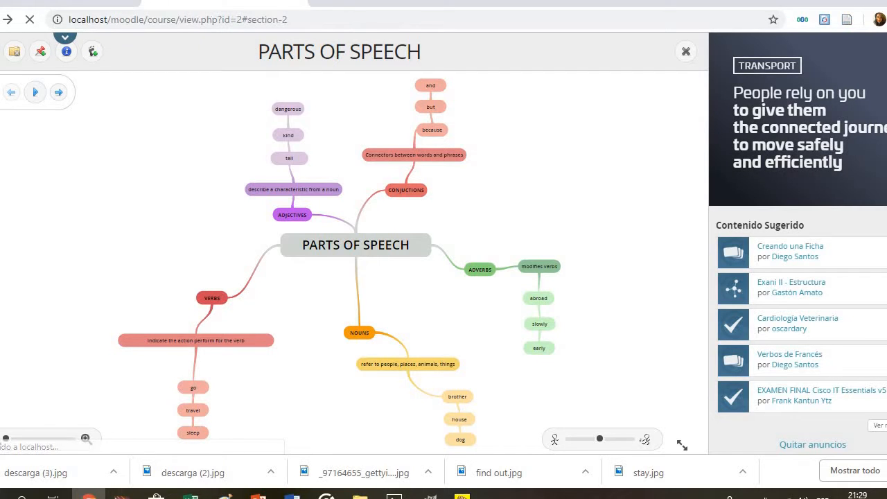
pyautogui.click(684, 52)
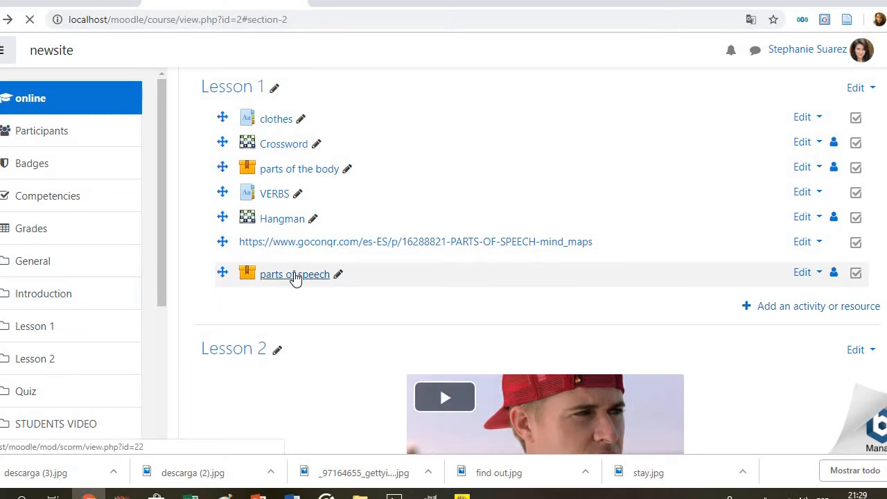
# Launch the parts of speech SCORM matching exercise and scroll to its sentences
pyautogui.click(294, 274)
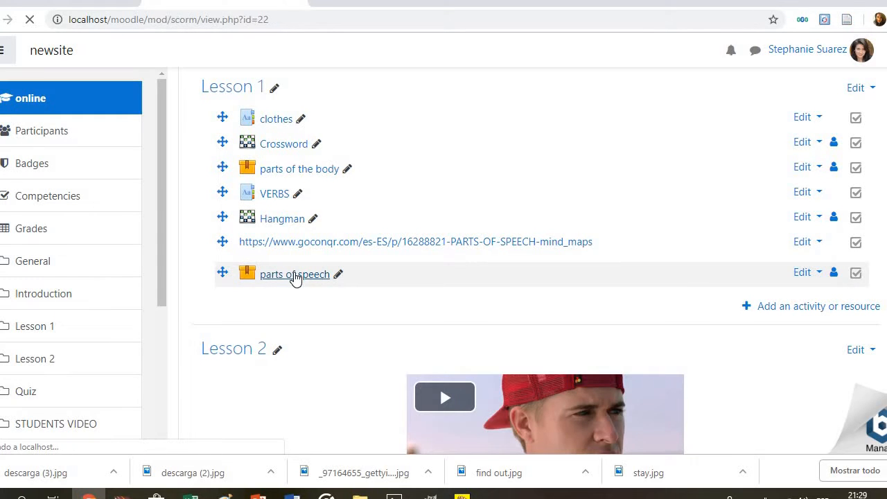
pyautogui.click(294, 275)
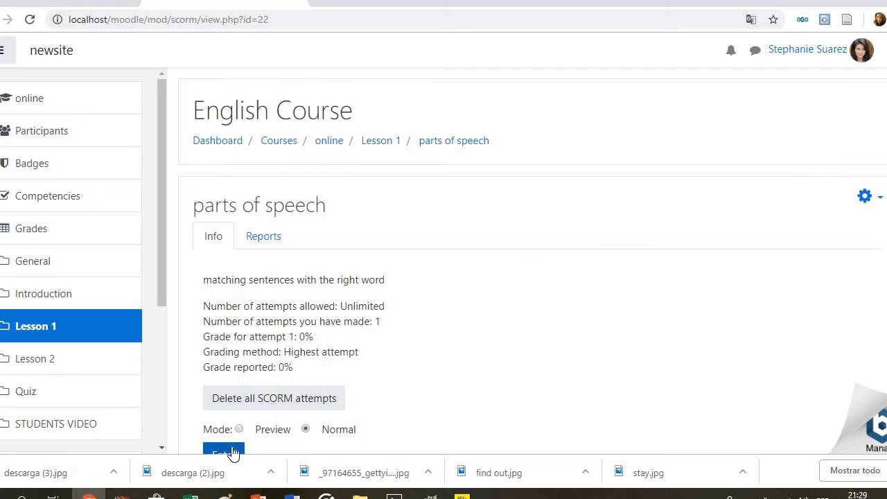
pyautogui.click(224, 452)
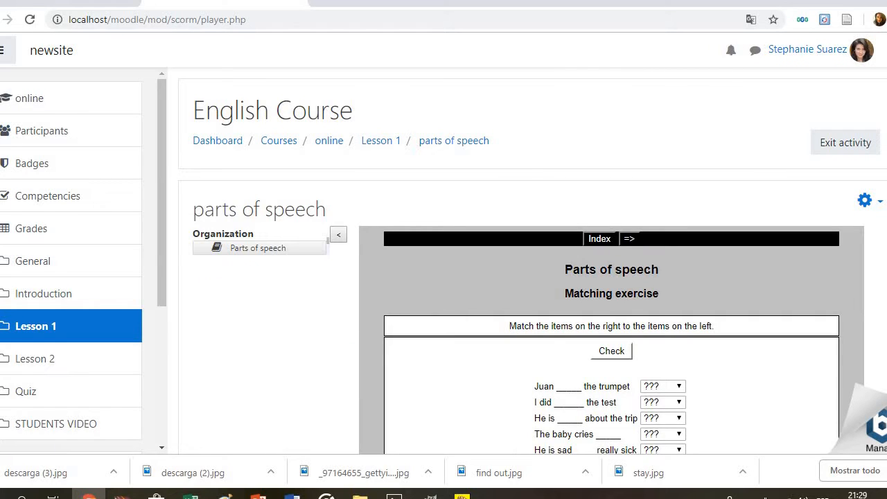
pyautogui.scroll(-3)
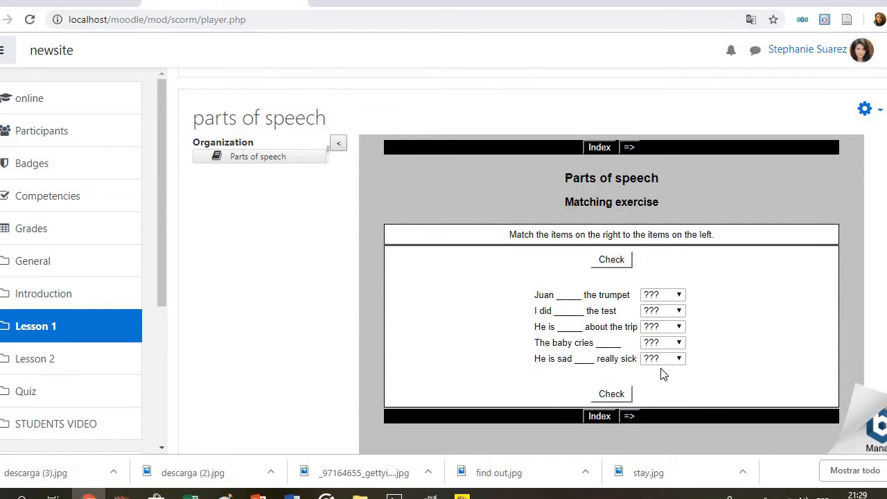
# Match the last sentence with 'and', check for a 0% score and head back to Lesson 2
pyautogui.click(663, 357)
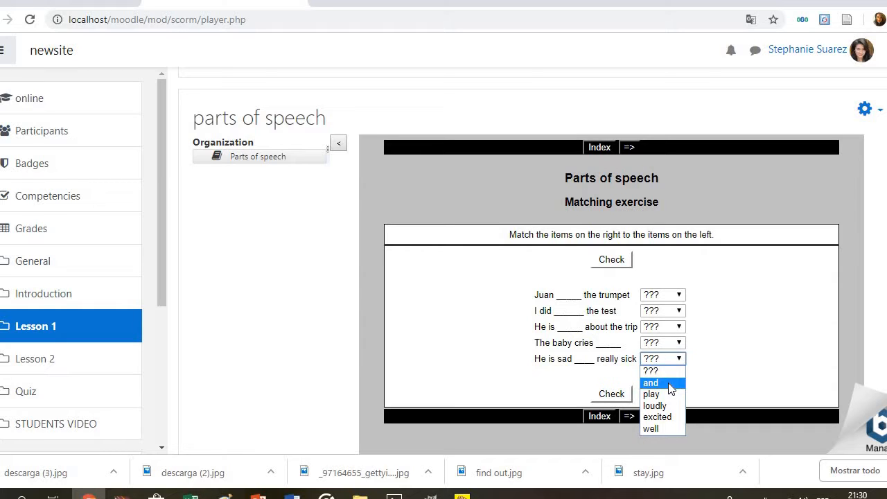
pyautogui.click(652, 382)
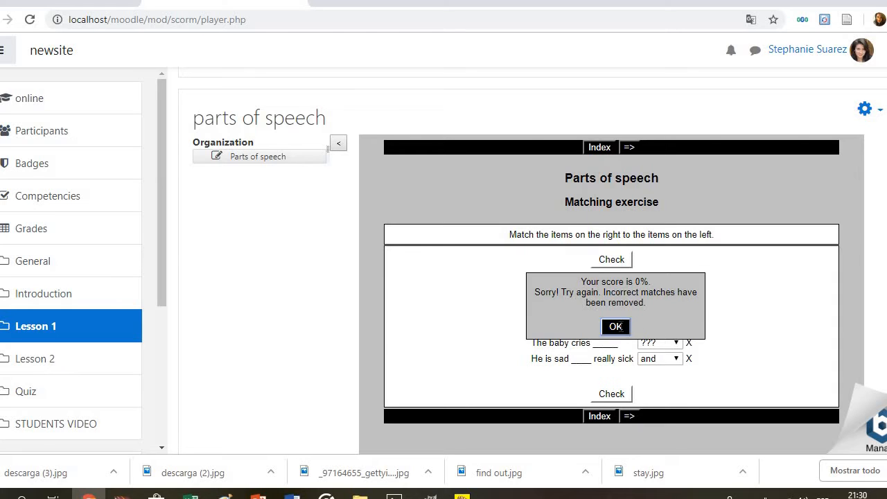
pyautogui.click(615, 328)
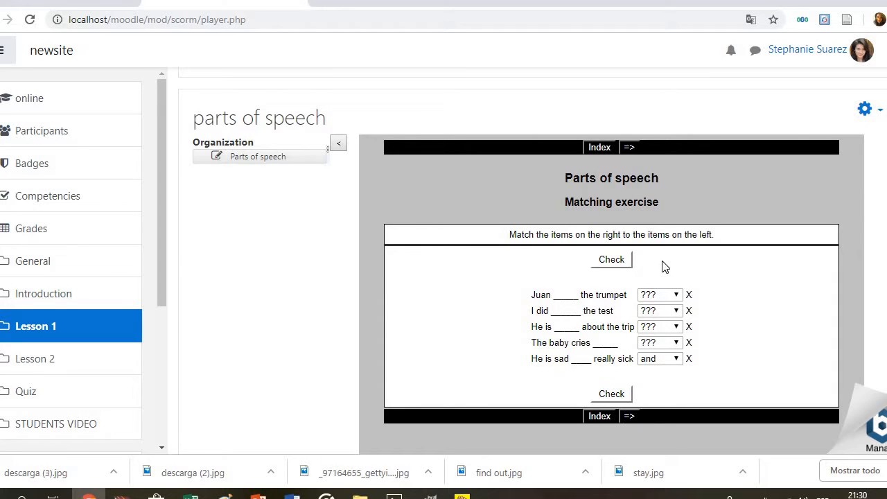
pyautogui.moveTo(212, 395)
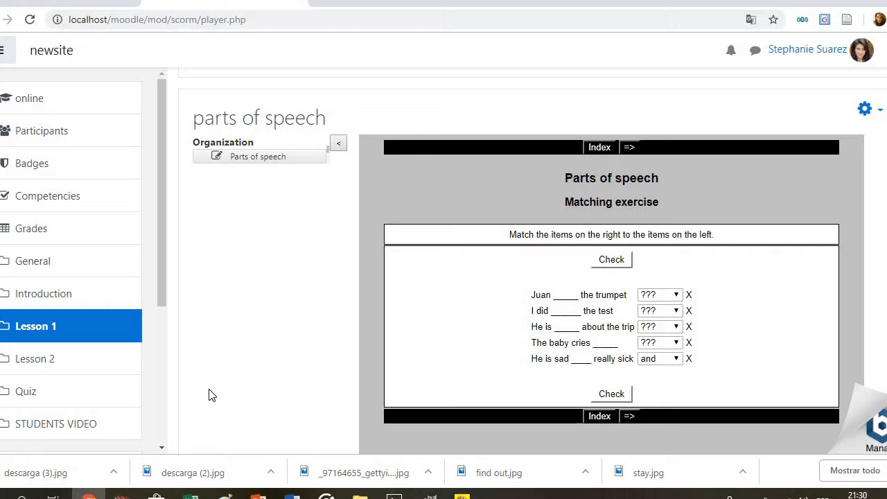
pyautogui.click(34, 357)
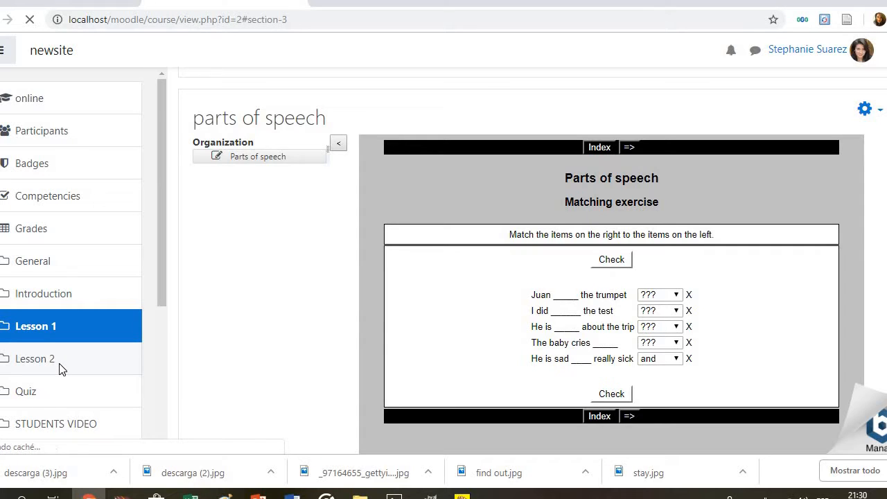
# Play and pause the embedded Hardflip trailer in Lesson 2, then go to the movie trailer activity
pyautogui.click(35, 358)
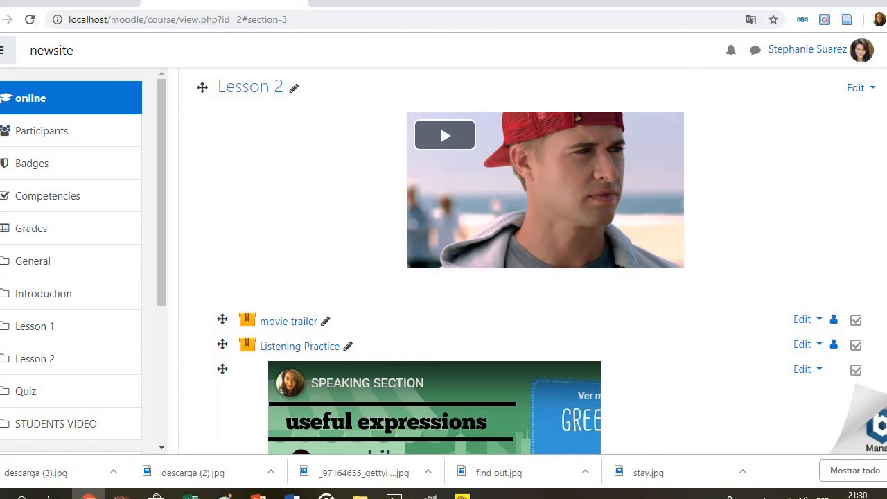
pyautogui.scroll(-3)
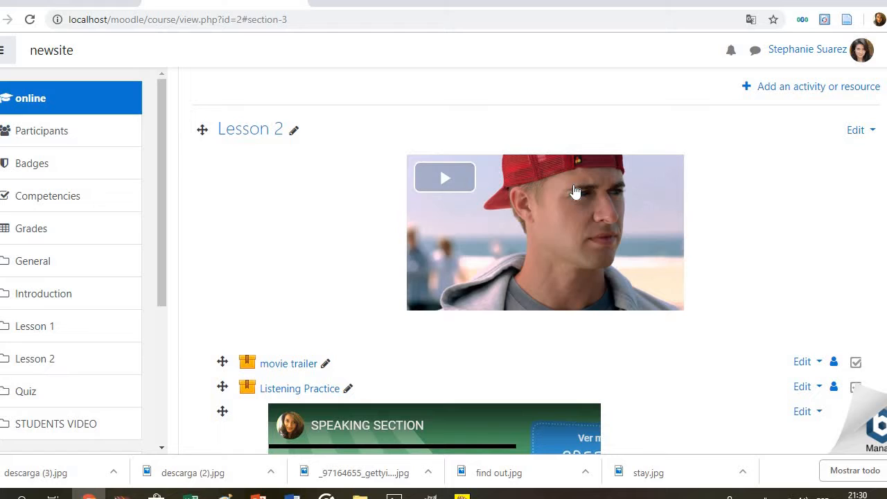
pyautogui.moveTo(576, 191)
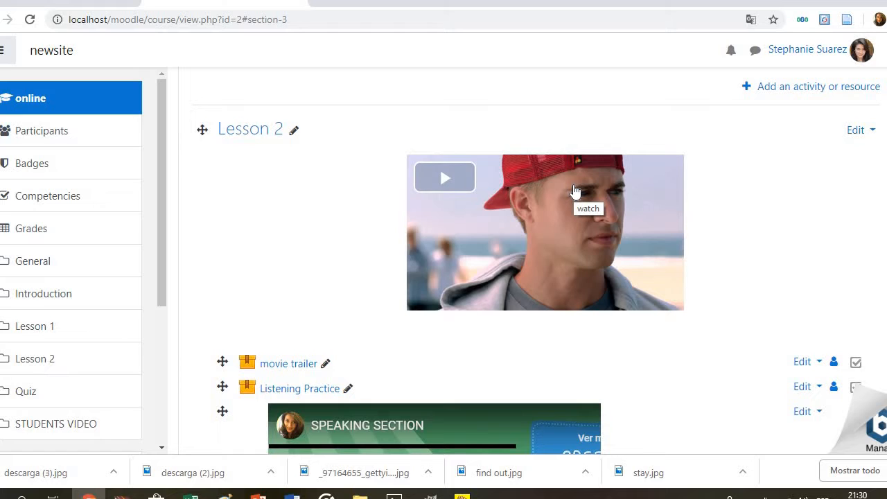
pyautogui.moveTo(680, 233)
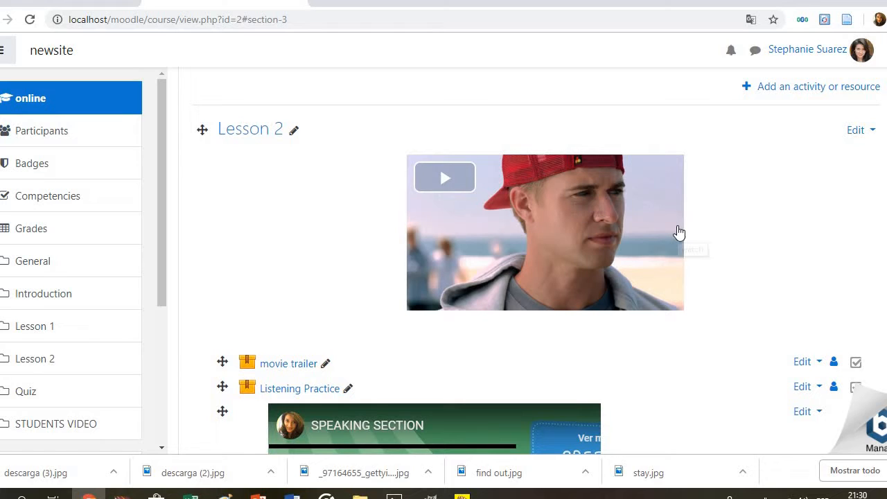
pyautogui.moveTo(445, 178)
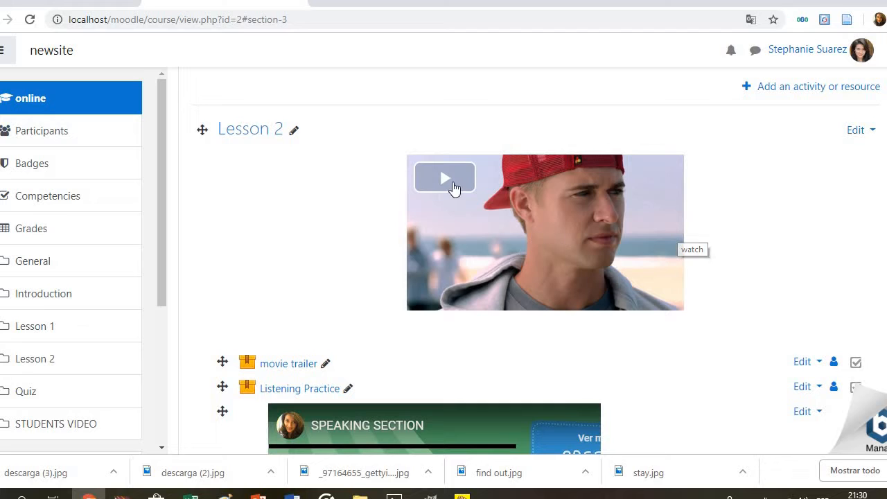
pyautogui.click(444, 177)
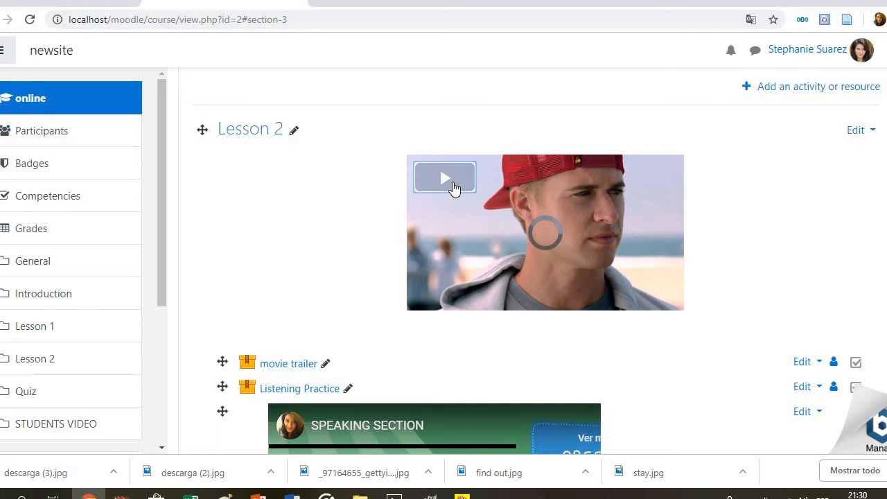
pyautogui.click(443, 177)
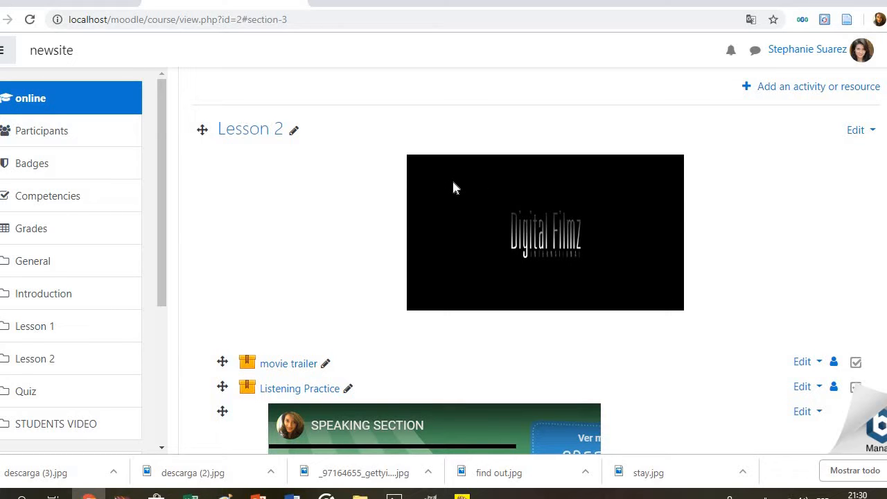
pyautogui.click(545, 232)
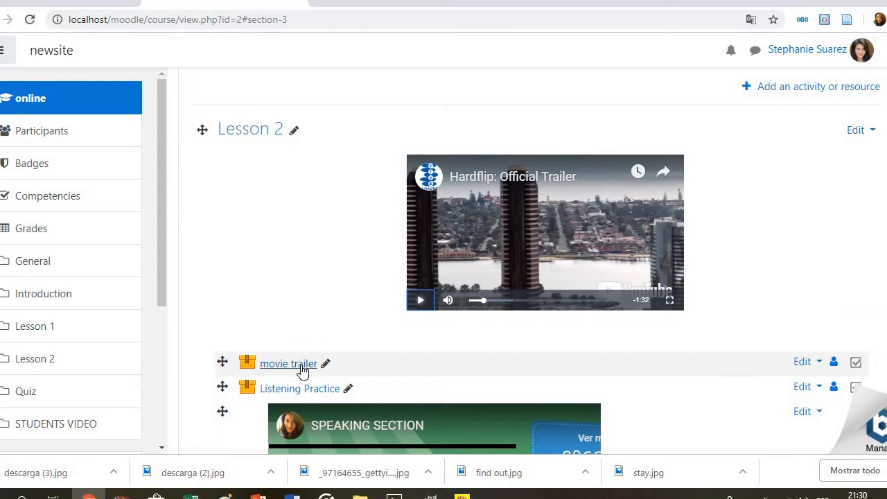
pyautogui.click(289, 364)
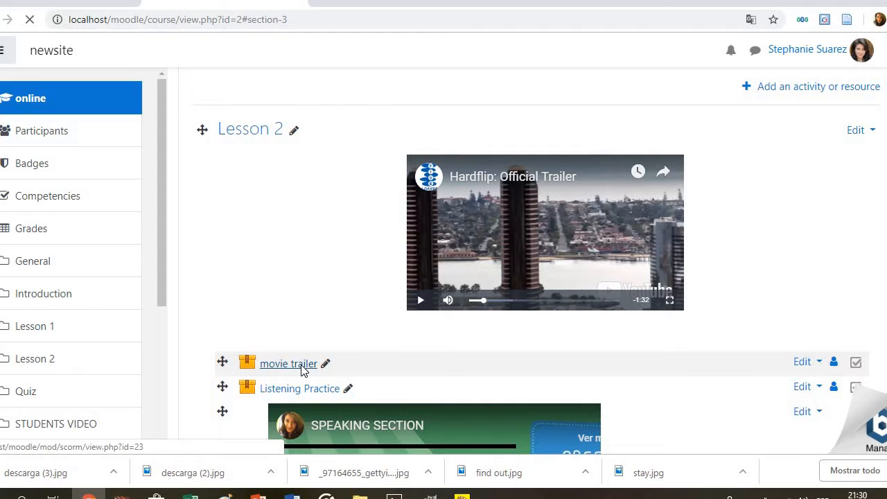
# Enter the movie trailer quiz and answer the Genre question with Action Movie for 100%
pyautogui.click(289, 364)
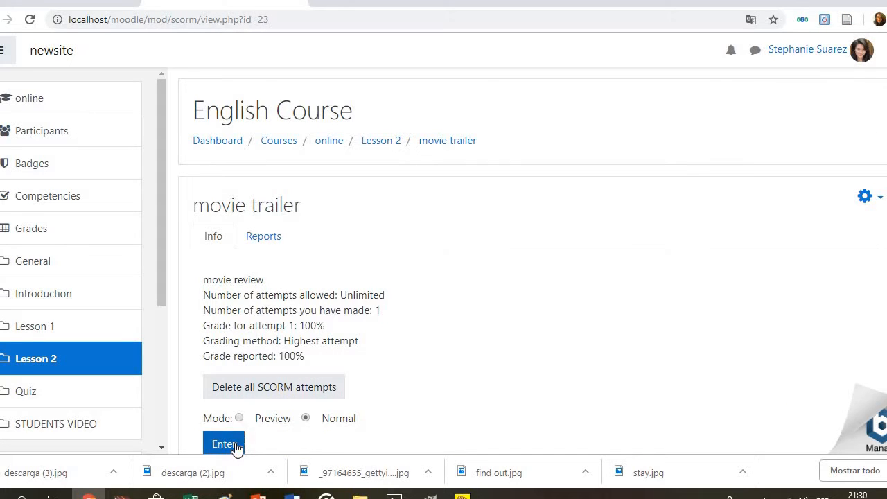
pyautogui.click(223, 444)
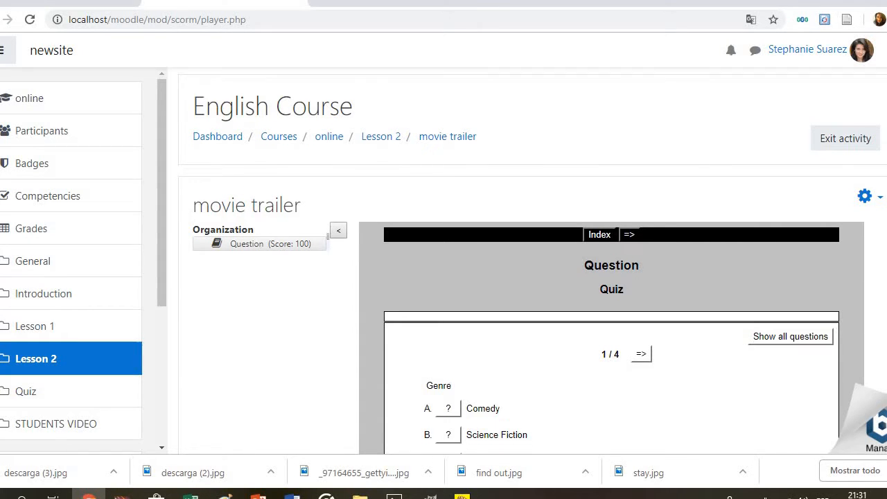
pyautogui.scroll(-3)
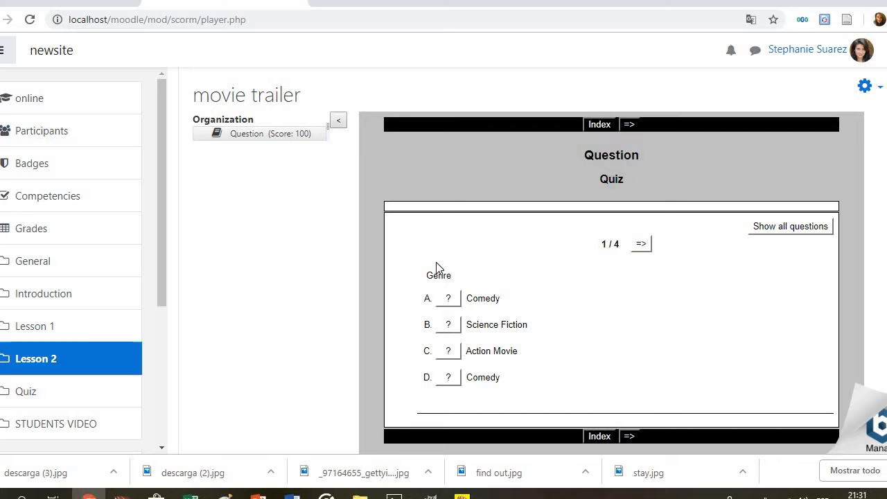
pyautogui.moveTo(553, 333)
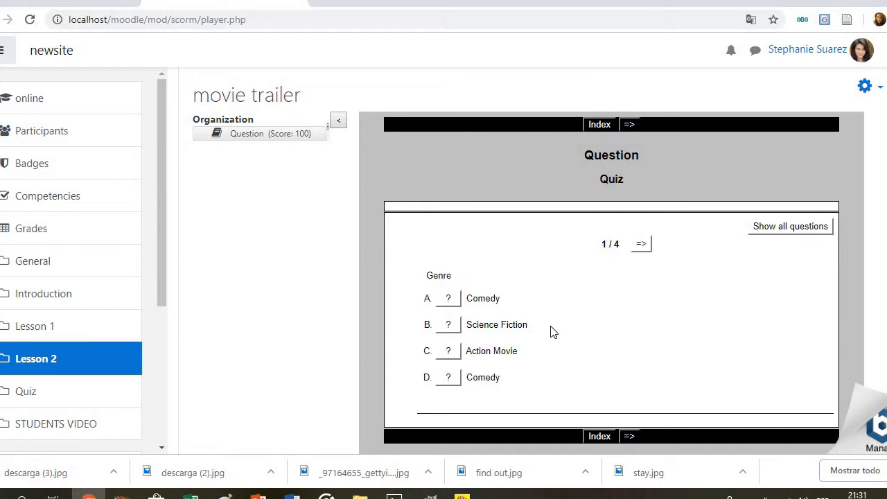
pyautogui.click(448, 350)
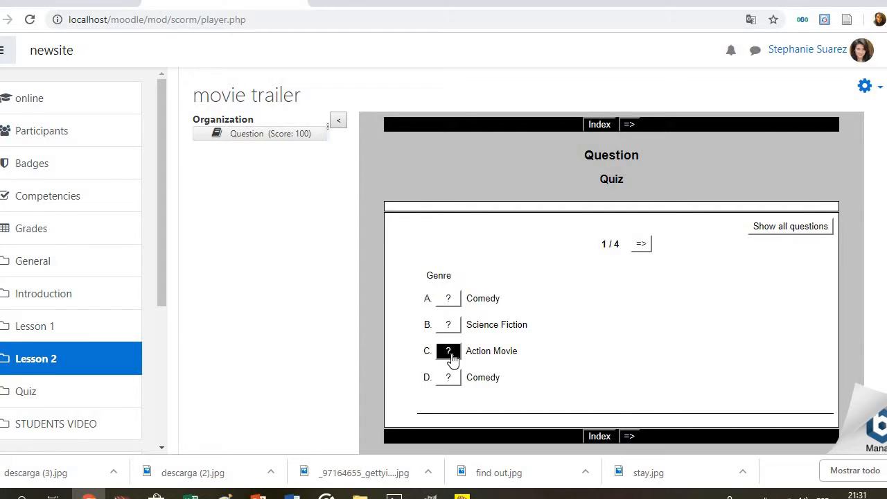
pyautogui.click(448, 351)
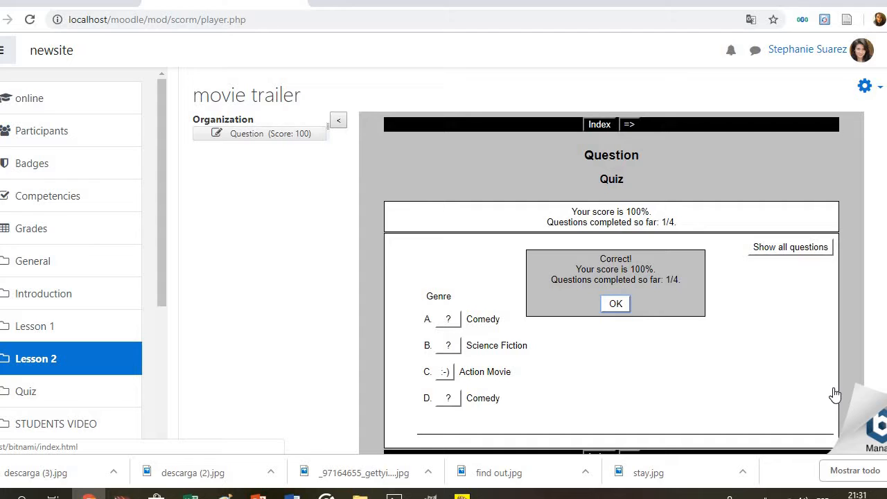
pyautogui.moveTo(386, 405)
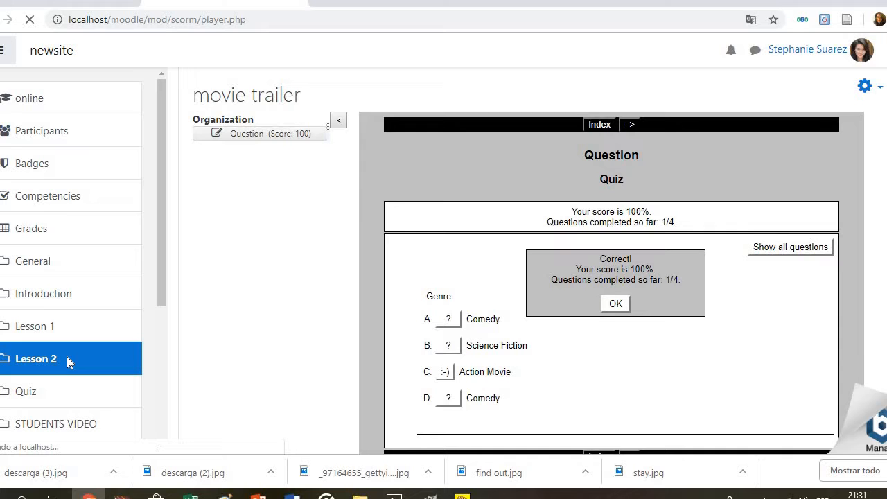
pyautogui.click(34, 358)
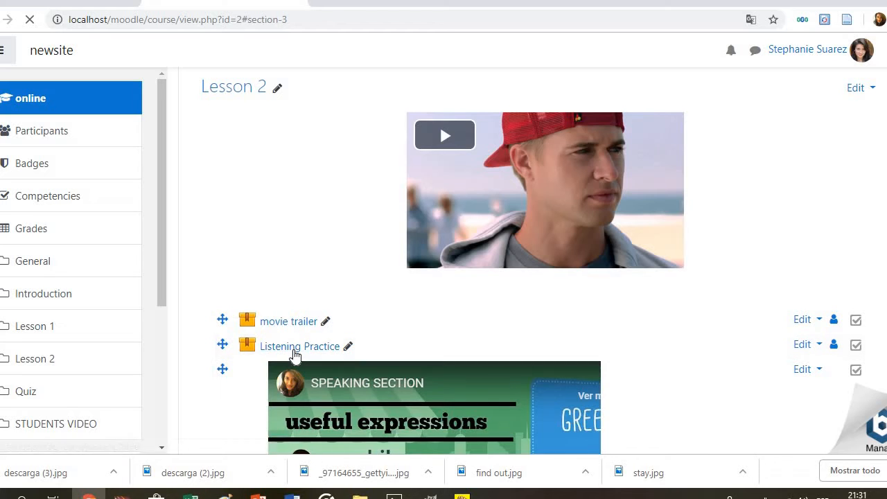
# Enter the Listening Practice gap-fill, play its conversation audio to 0:12 and return to Lesson 2
pyautogui.click(299, 346)
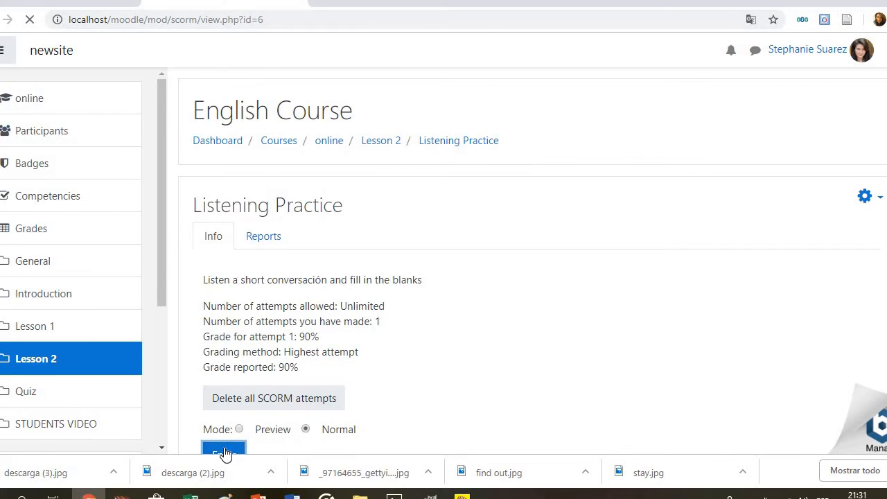
pyautogui.click(223, 450)
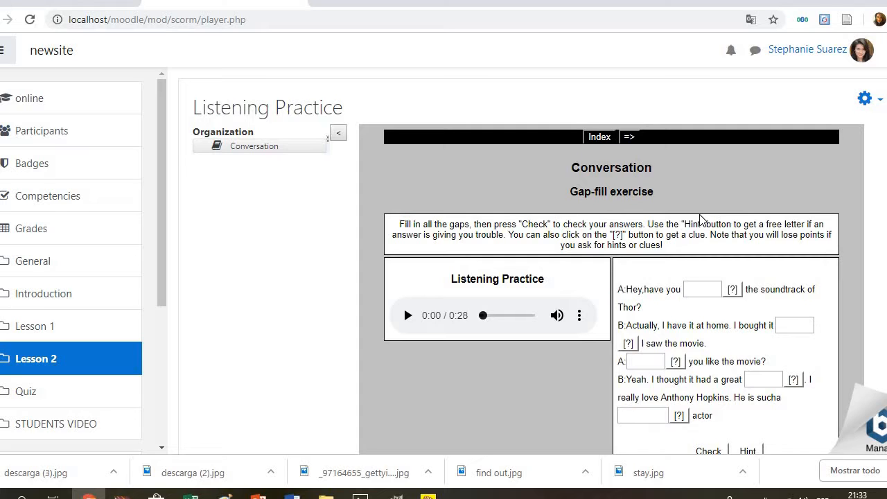
pyautogui.moveTo(429, 299)
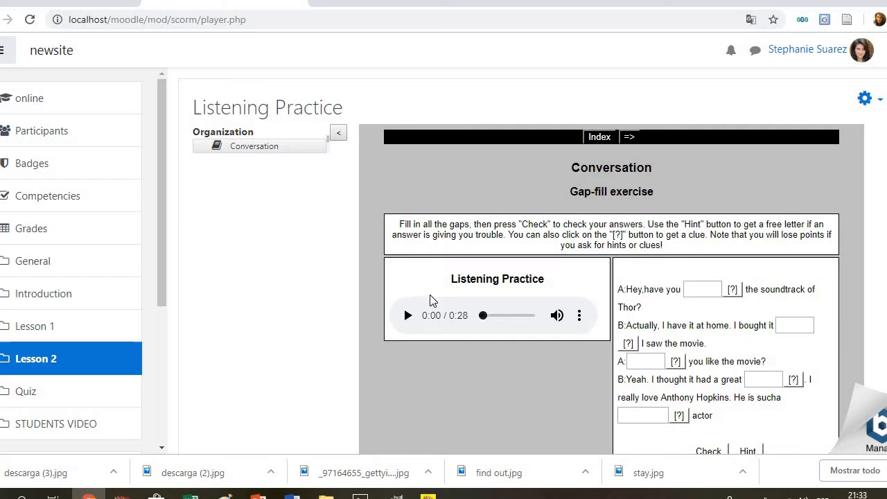
pyautogui.moveTo(409, 319)
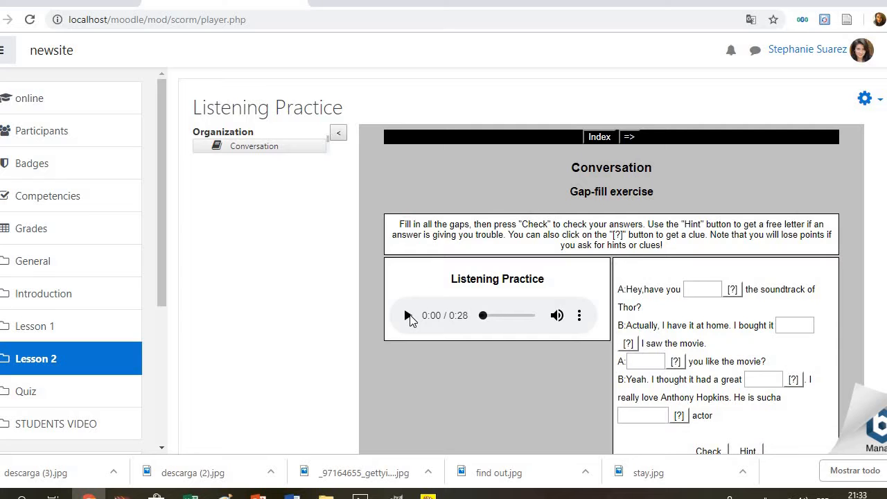
pyautogui.click(407, 317)
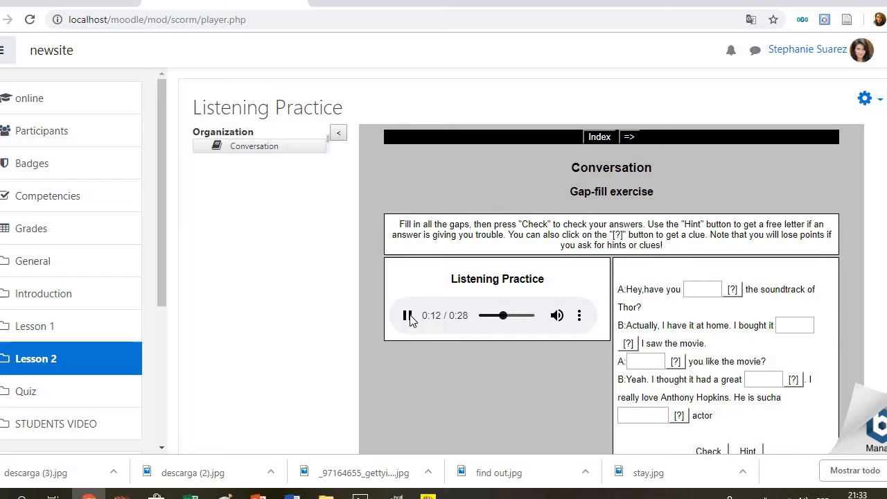
pyautogui.click(36, 358)
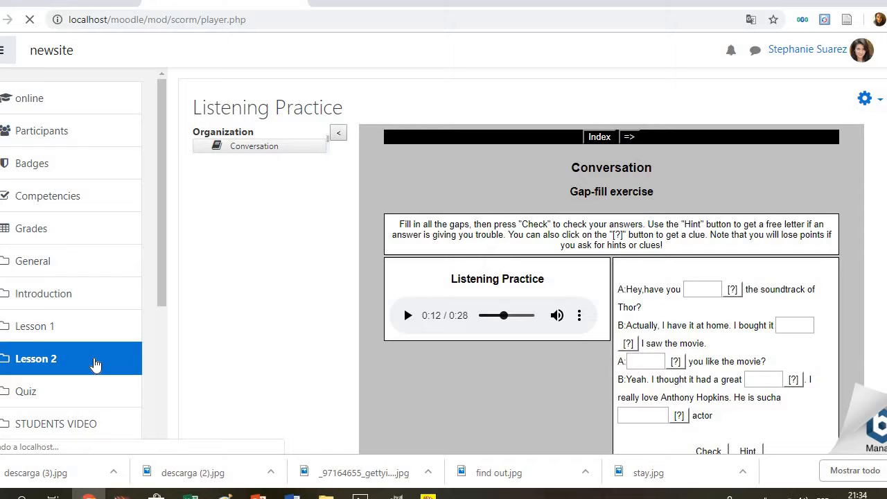
pyautogui.click(36, 358)
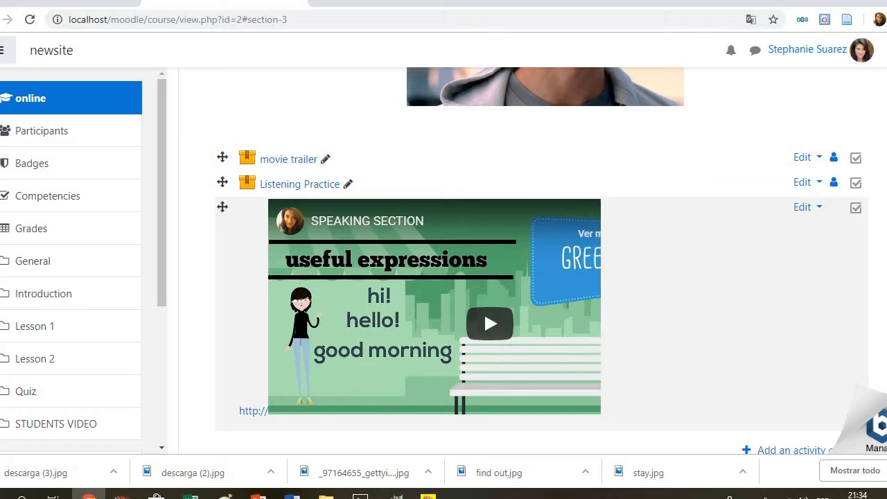
# Play the embedded speaking section video and scroll down to the TECH QUIZ and LISTENING TEST
pyautogui.click(489, 325)
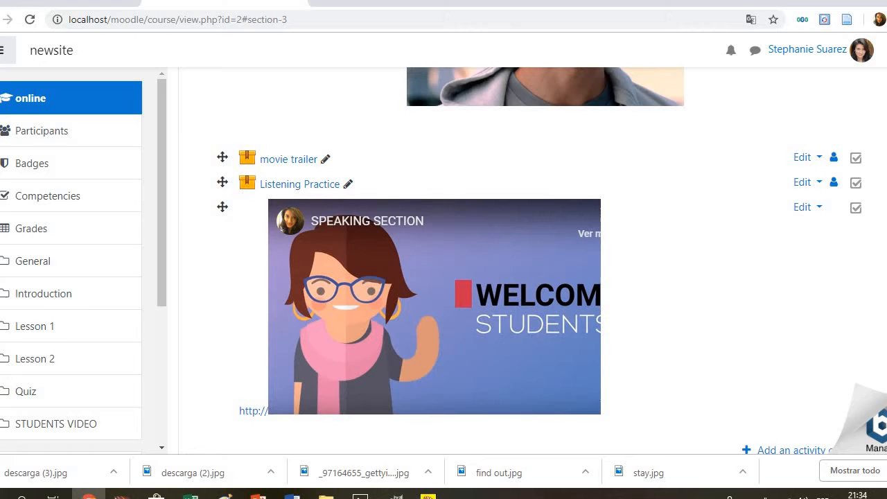
pyautogui.scroll(-3)
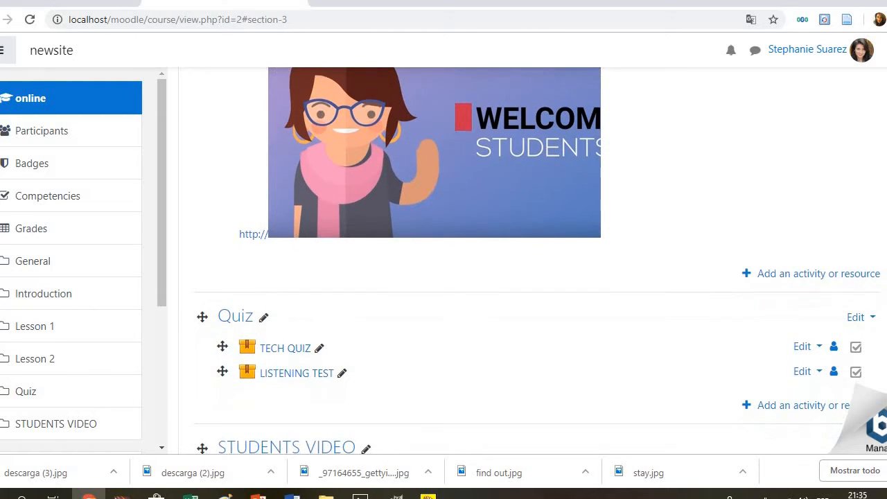
pyautogui.scroll(-3)
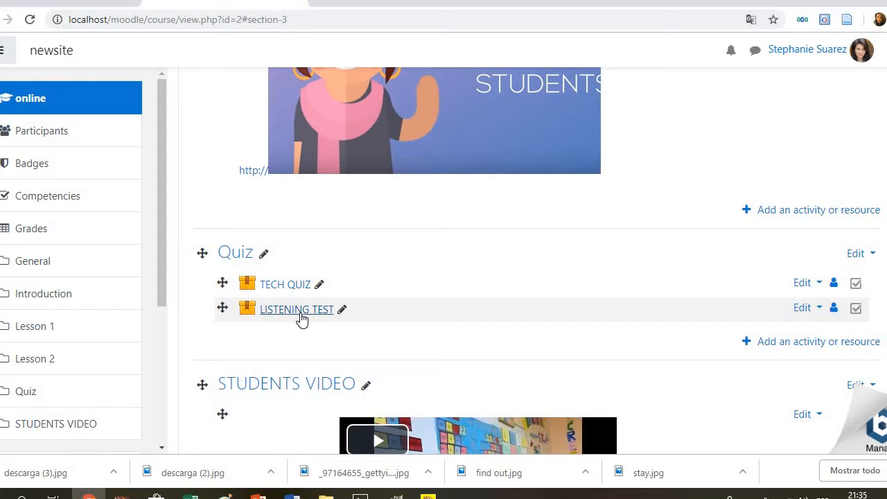
# Enter the LISTENING TEST activity and scroll to its first question
pyautogui.click(296, 309)
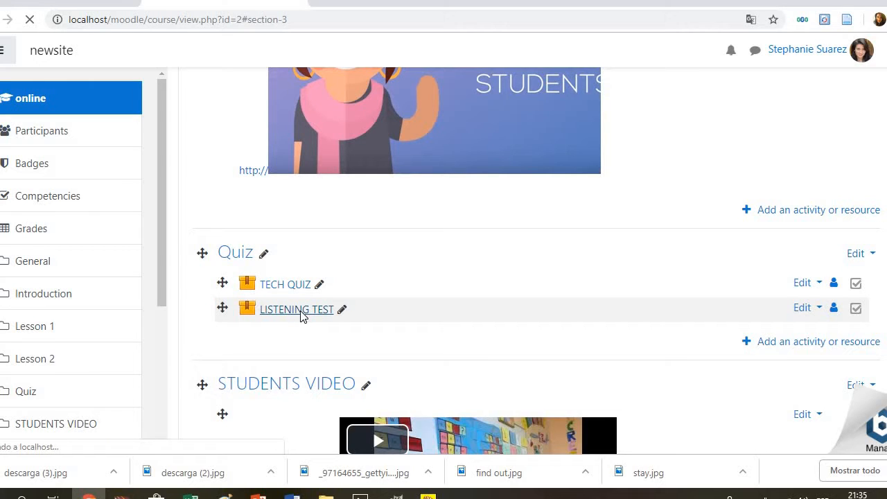
pyautogui.click(297, 309)
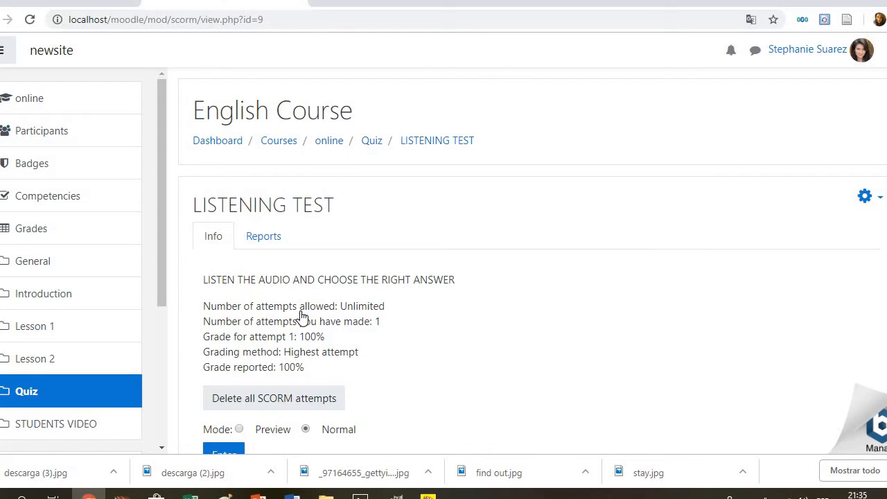
pyautogui.click(223, 452)
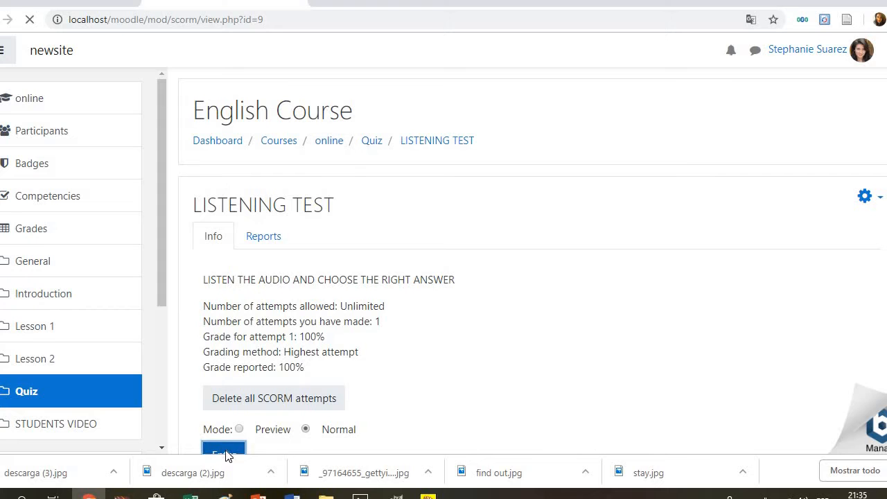
pyautogui.click(223, 452)
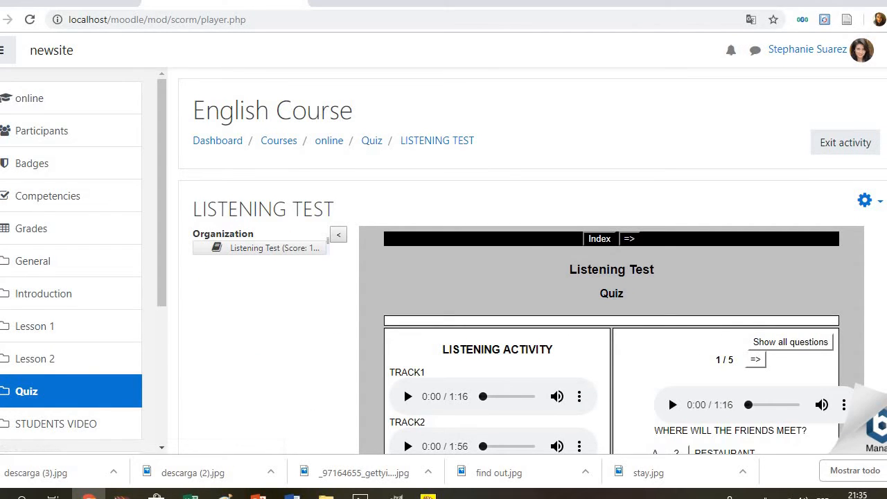
pyautogui.scroll(-3)
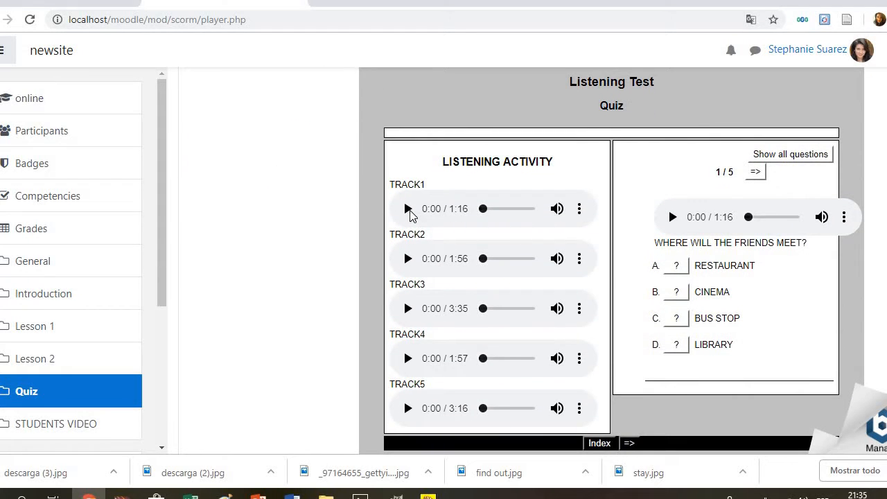
# Play TRACK1, answer question 1 with RESTAURANT for 100% and return to the Quiz section
pyautogui.click(408, 208)
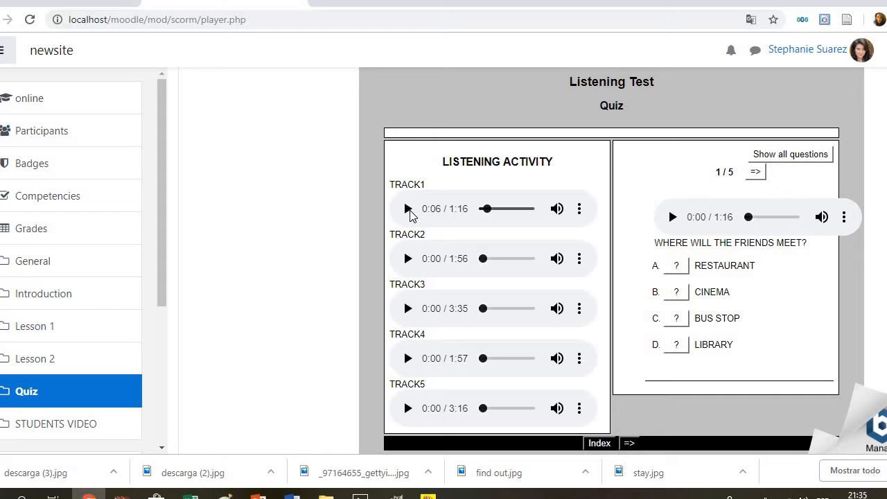
pyautogui.moveTo(580, 226)
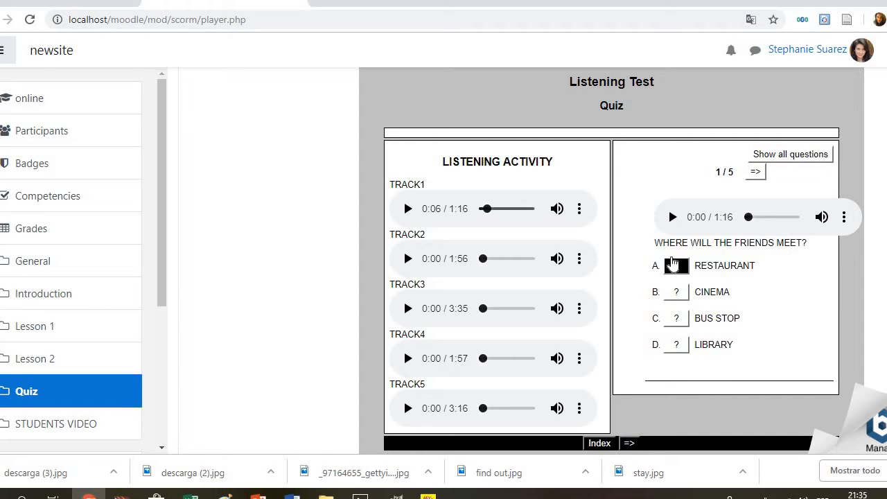
pyautogui.click(677, 266)
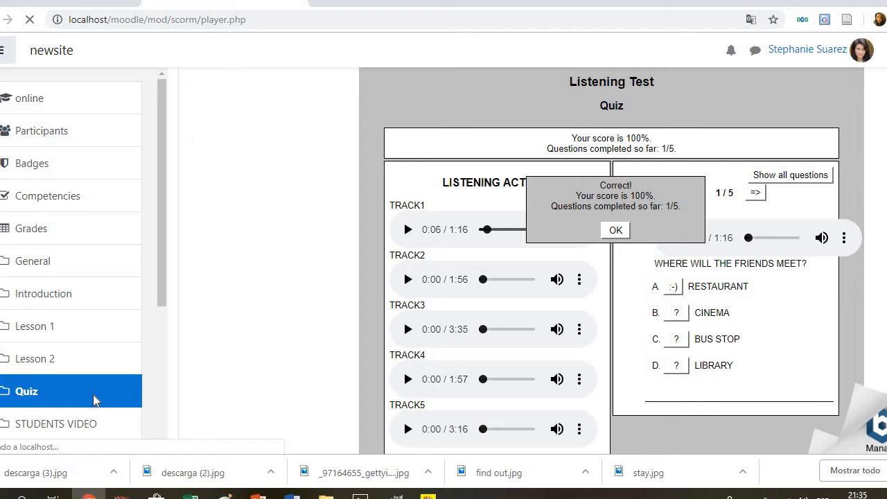
pyautogui.click(27, 391)
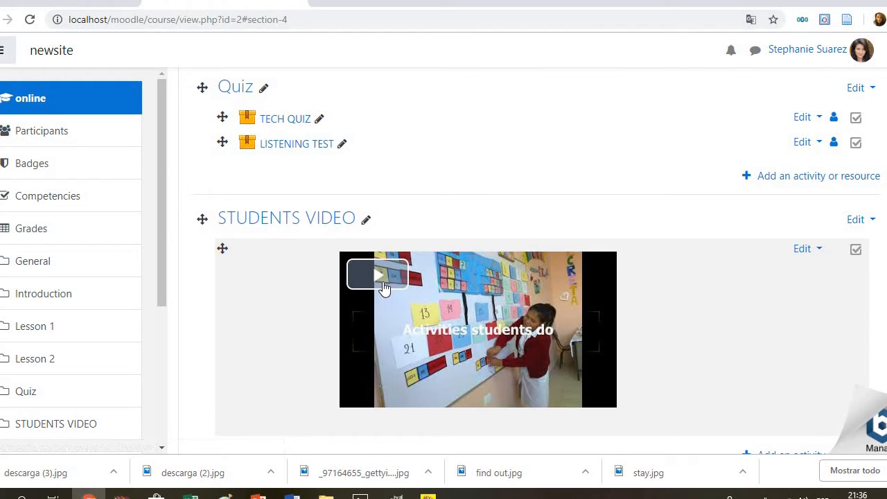
pyautogui.moveTo(378, 273)
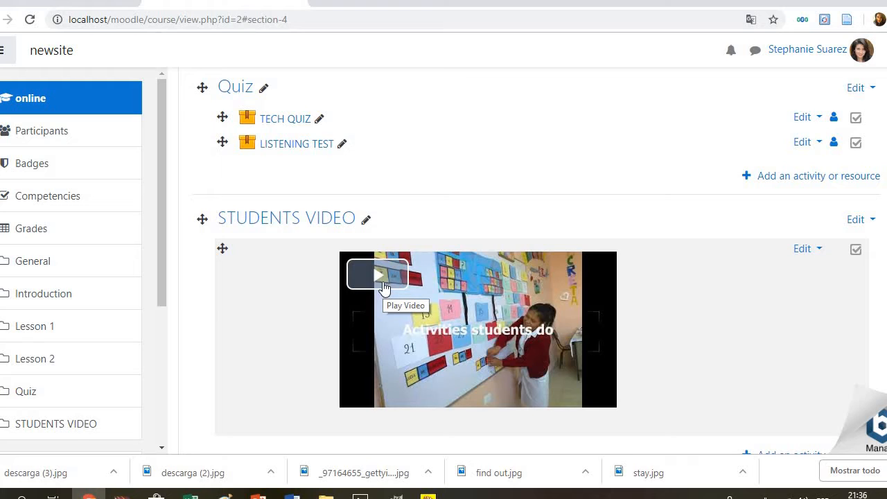
# Play the STUDENTS VIDEO through its 'You did a great job' ending, then pause it
pyautogui.click(379, 274)
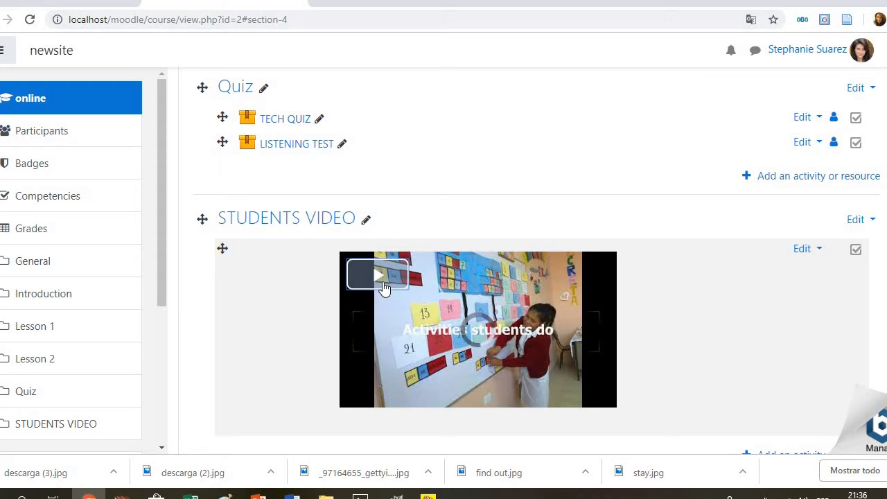
pyautogui.click(379, 274)
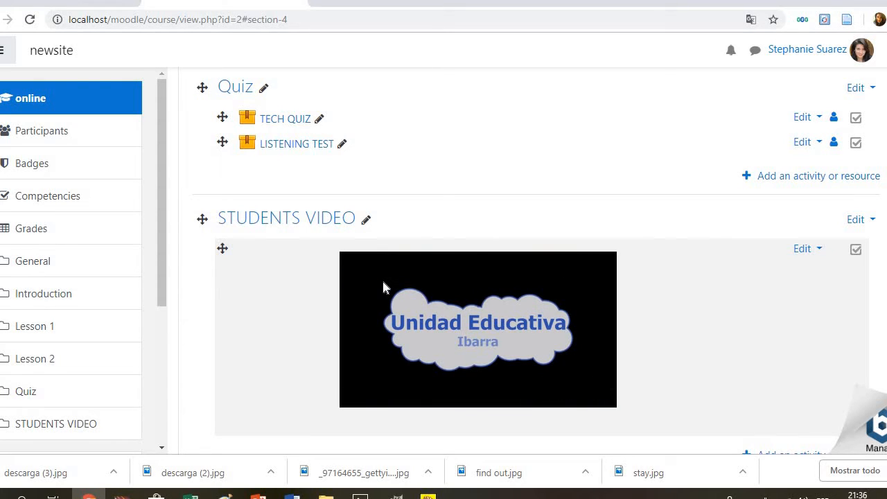
pyautogui.click(477, 330)
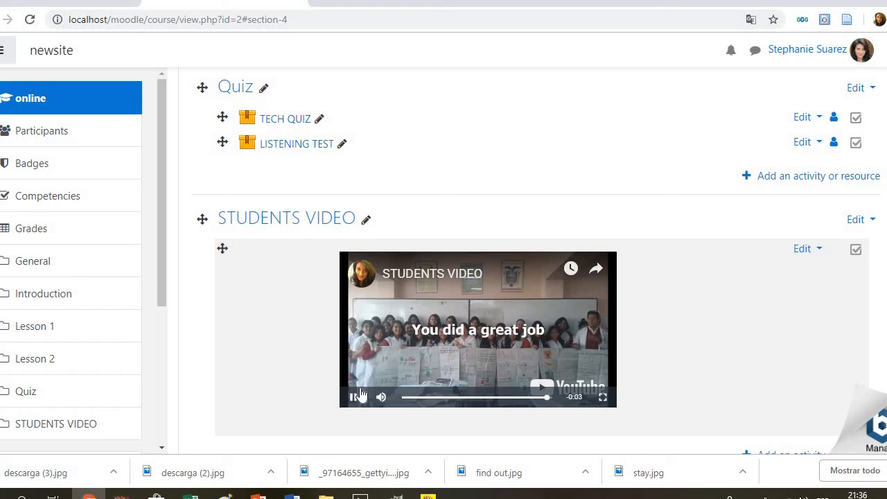
pyautogui.click(355, 396)
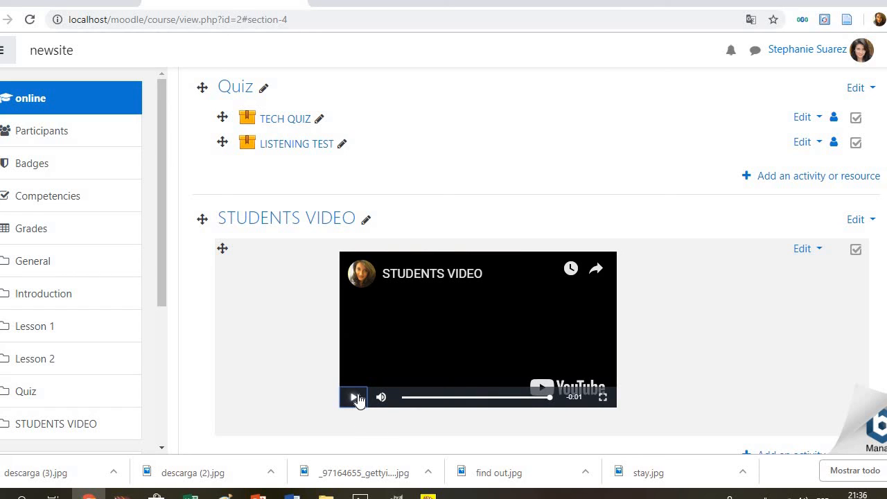
pyautogui.moveTo(355, 397)
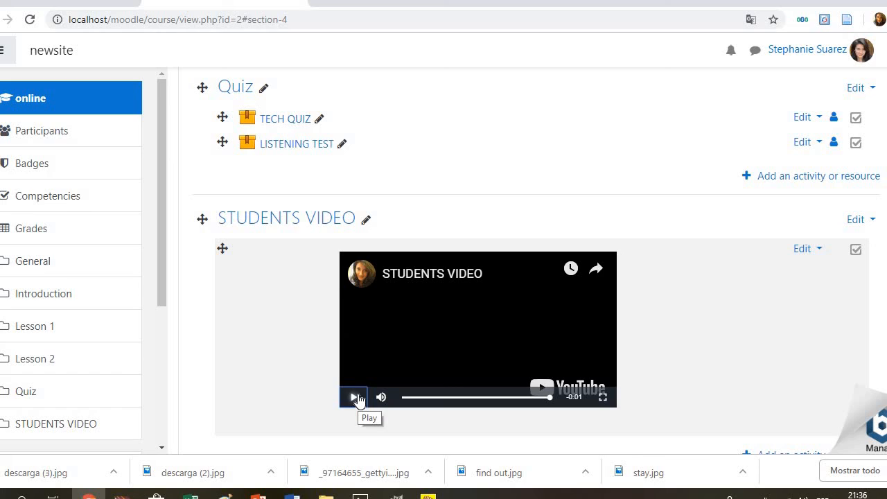